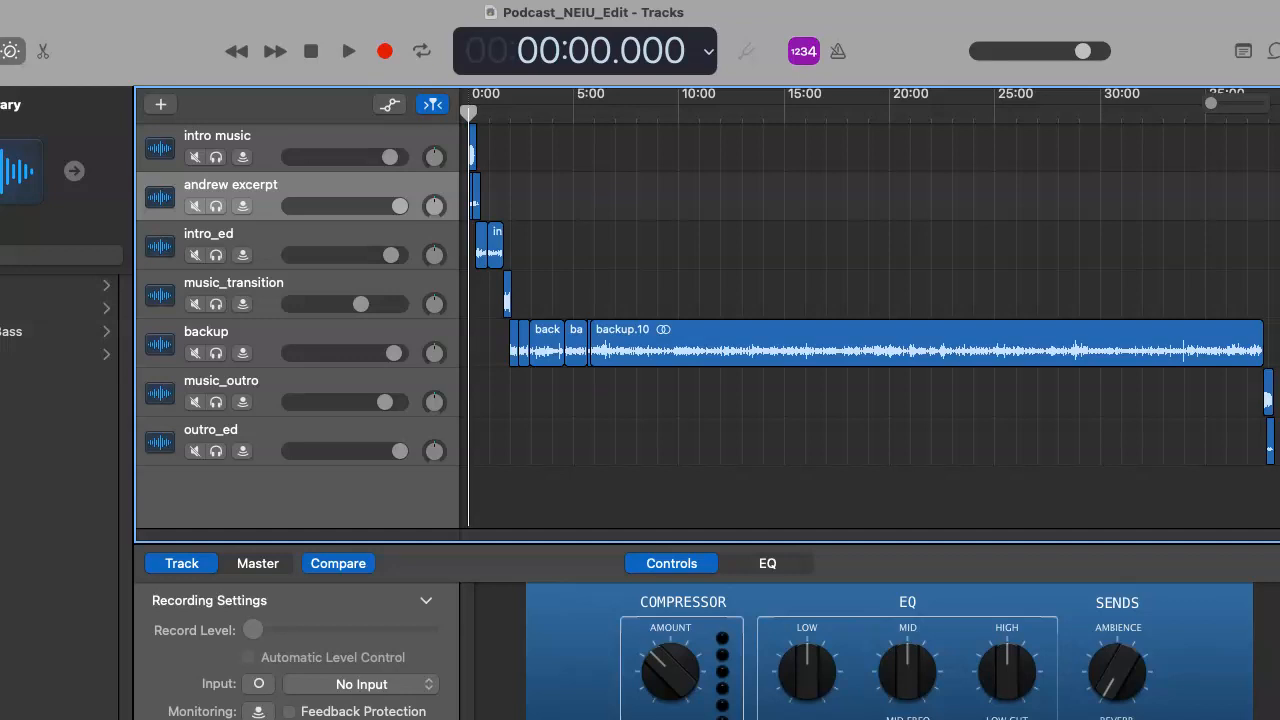
mouse_move(400, 237)
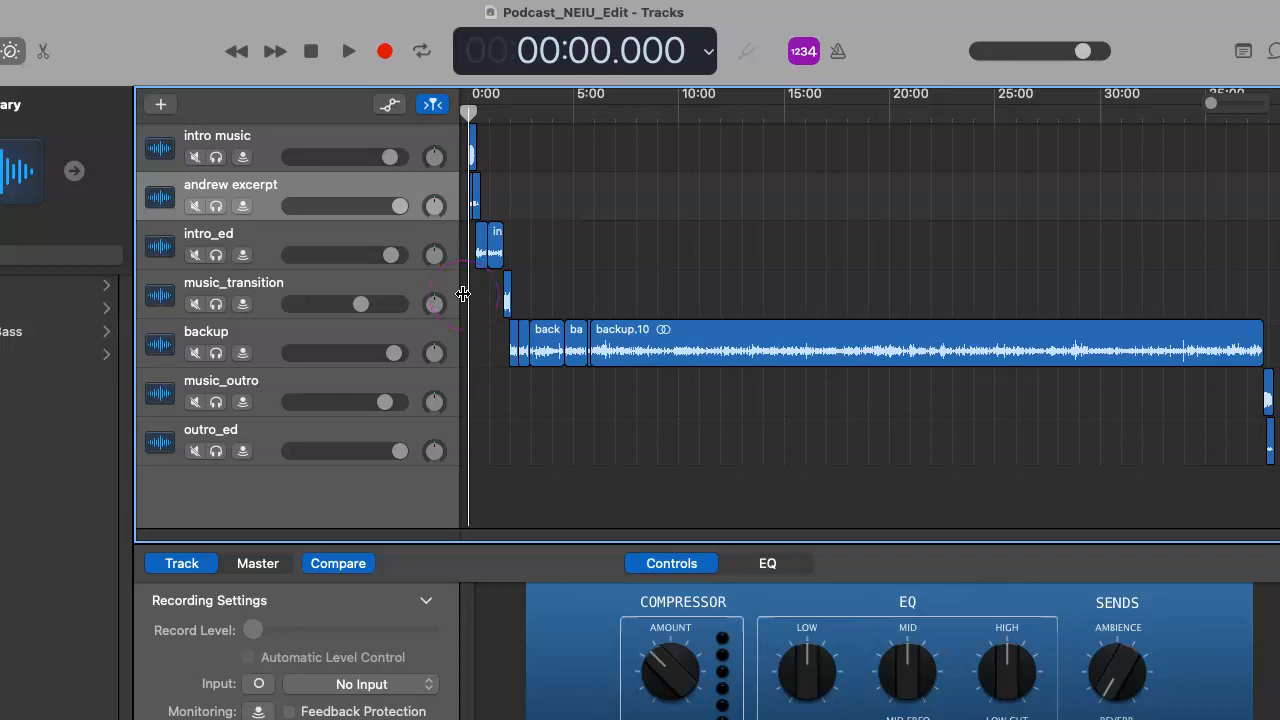
mouse_move(470, 328)
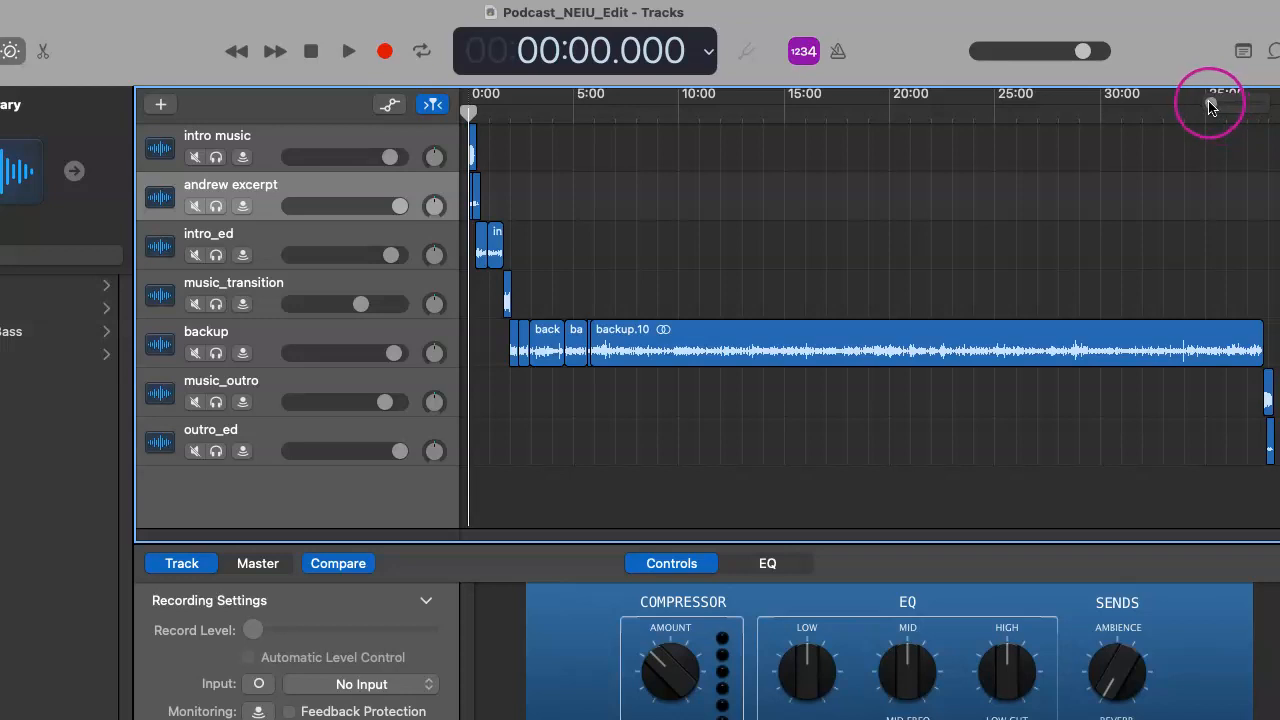
mouse_move(333, 243)
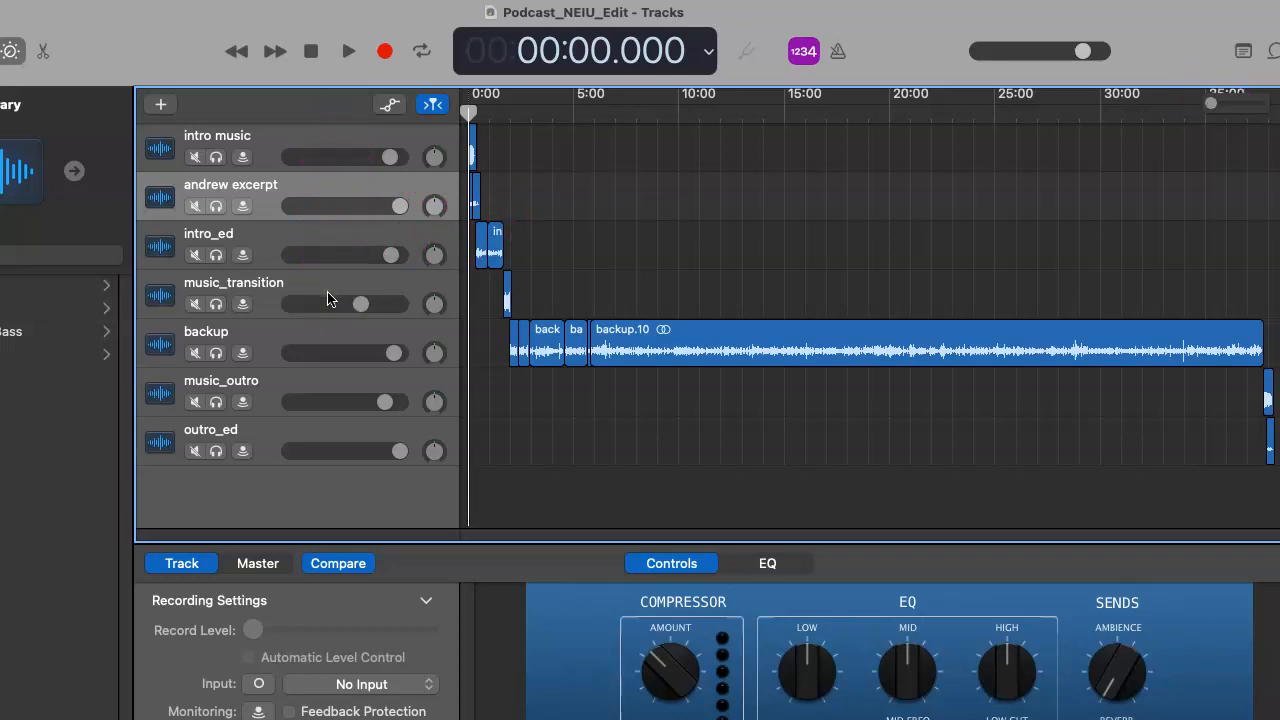
mouse_move(331, 299)
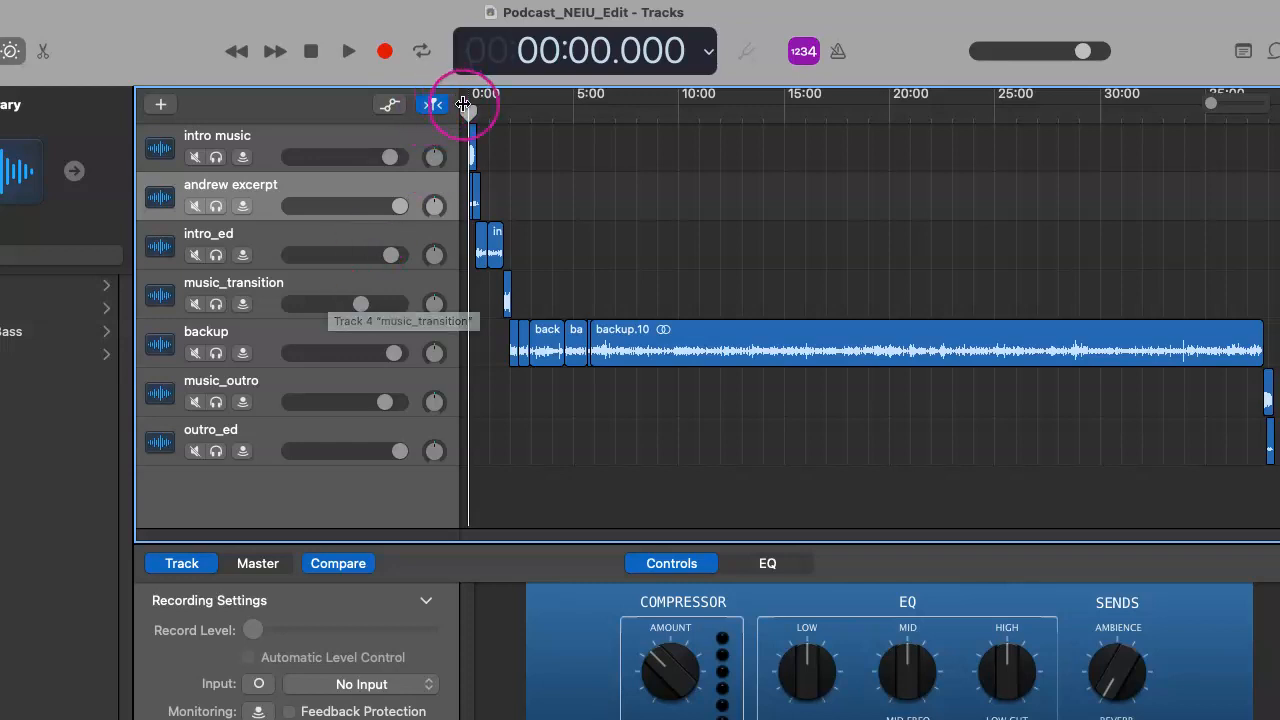
Zoom in and scroll the timeline back to the start to show the intro music, excerpt and intro_ed regions.
click(594, 93)
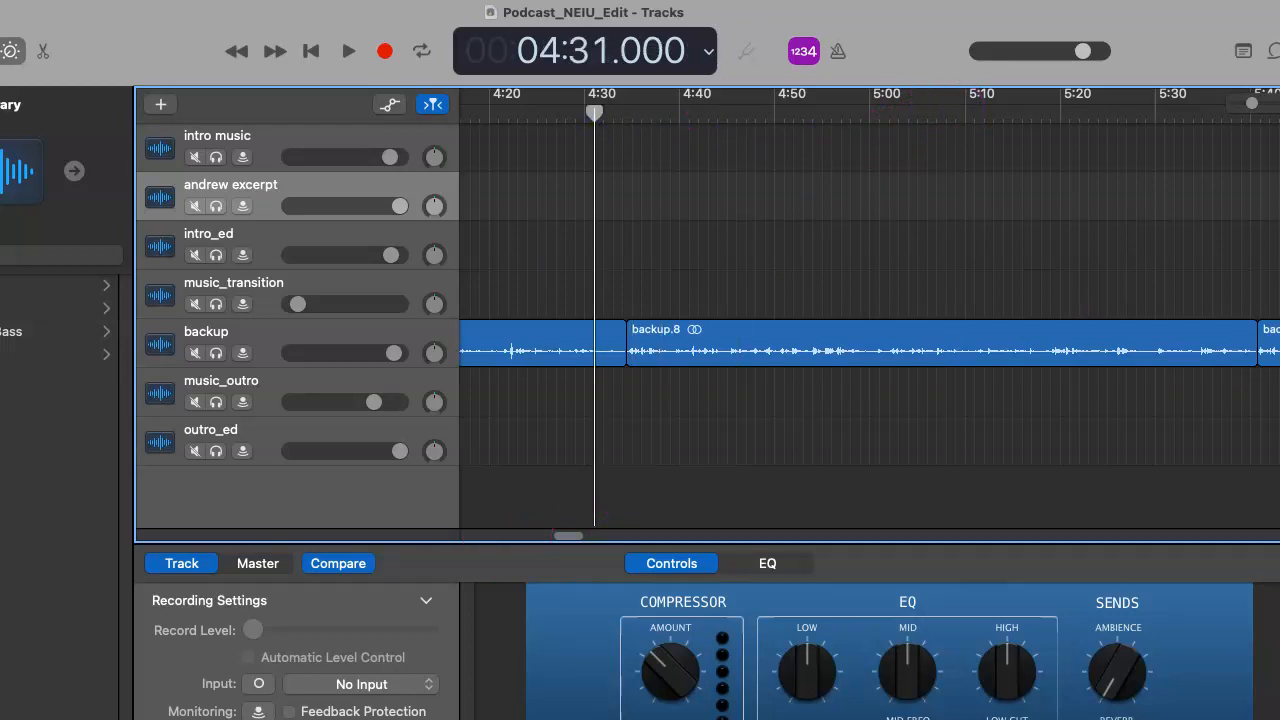
drag(567, 536, 570, 543)
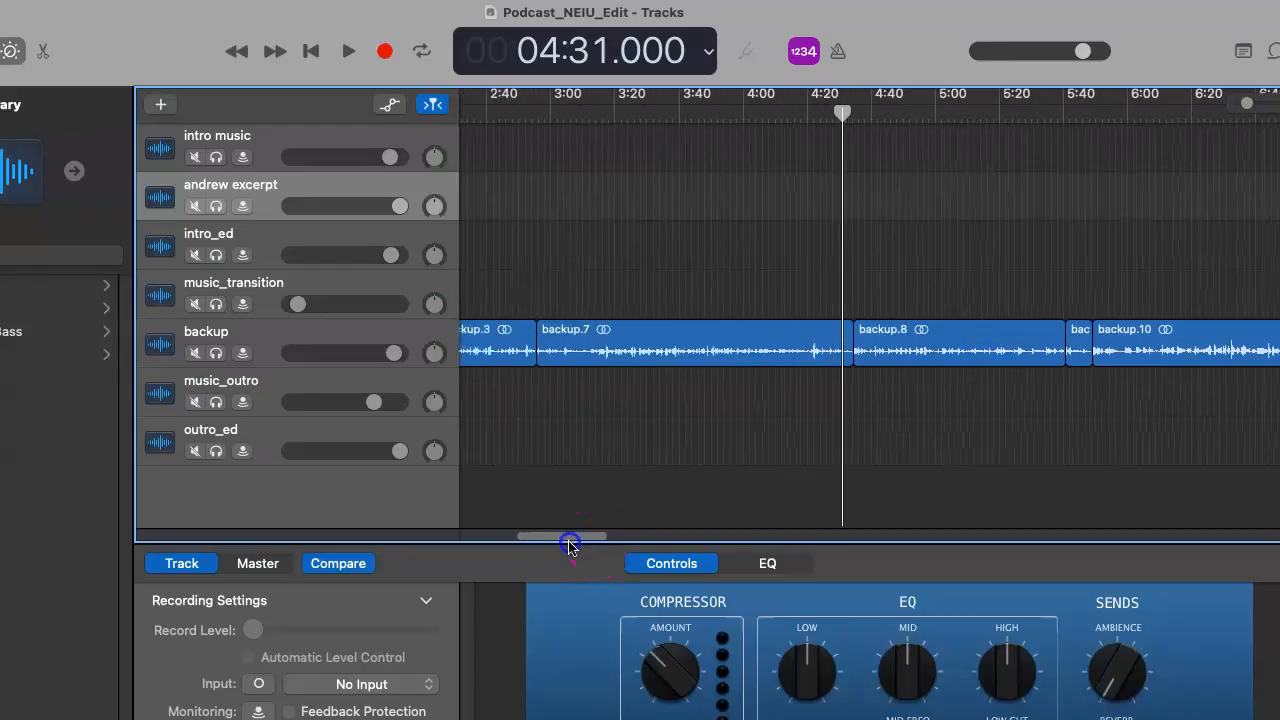
drag(570, 537, 562, 537)
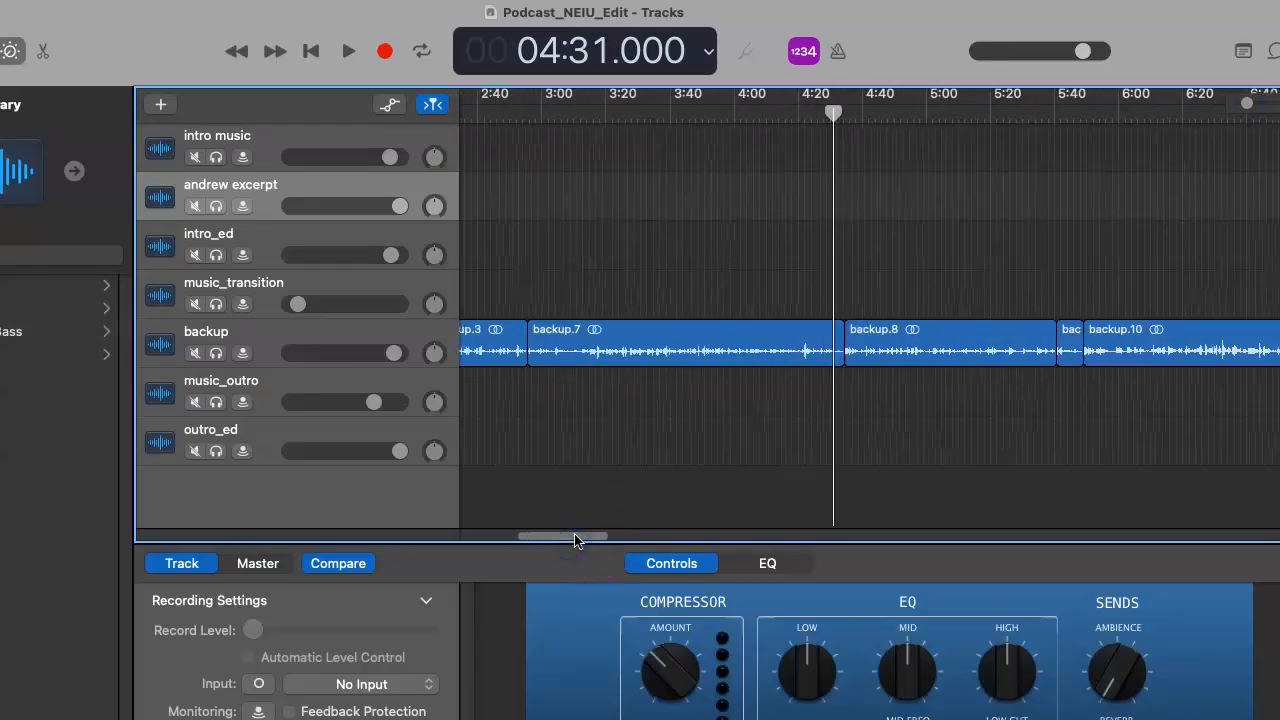
drag(575, 537, 562, 537)
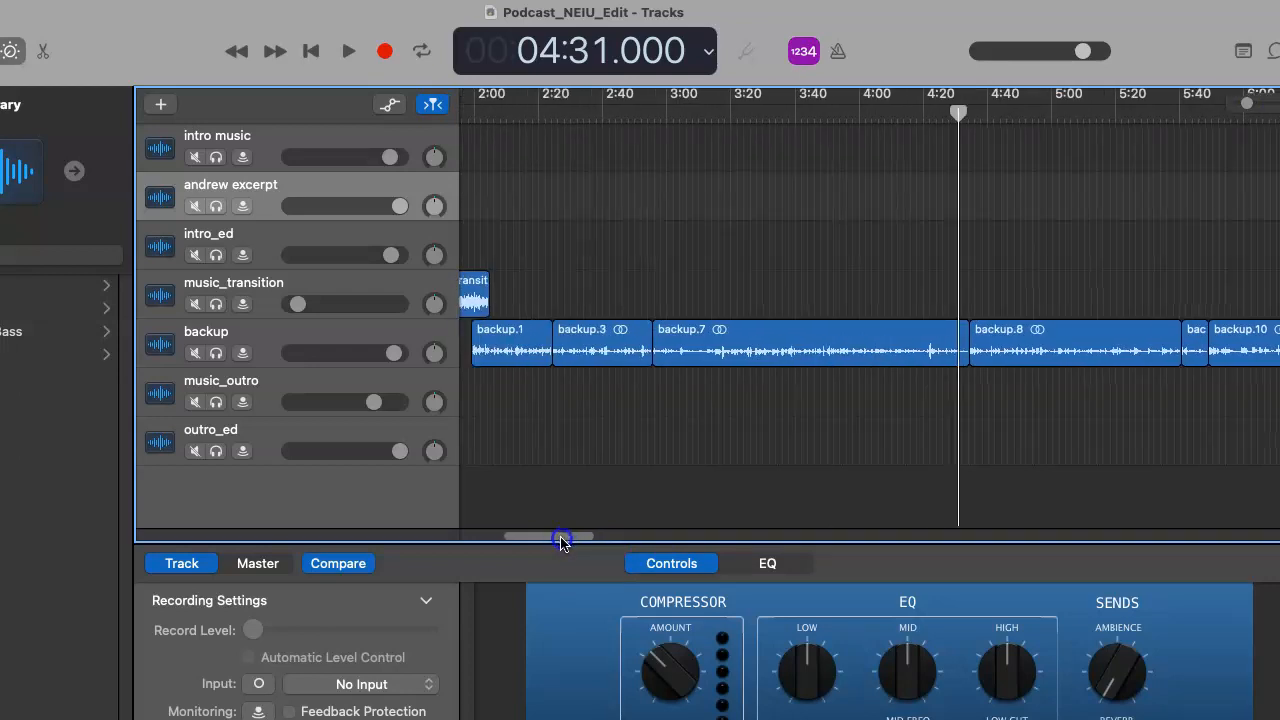
drag(562, 537, 520, 537)
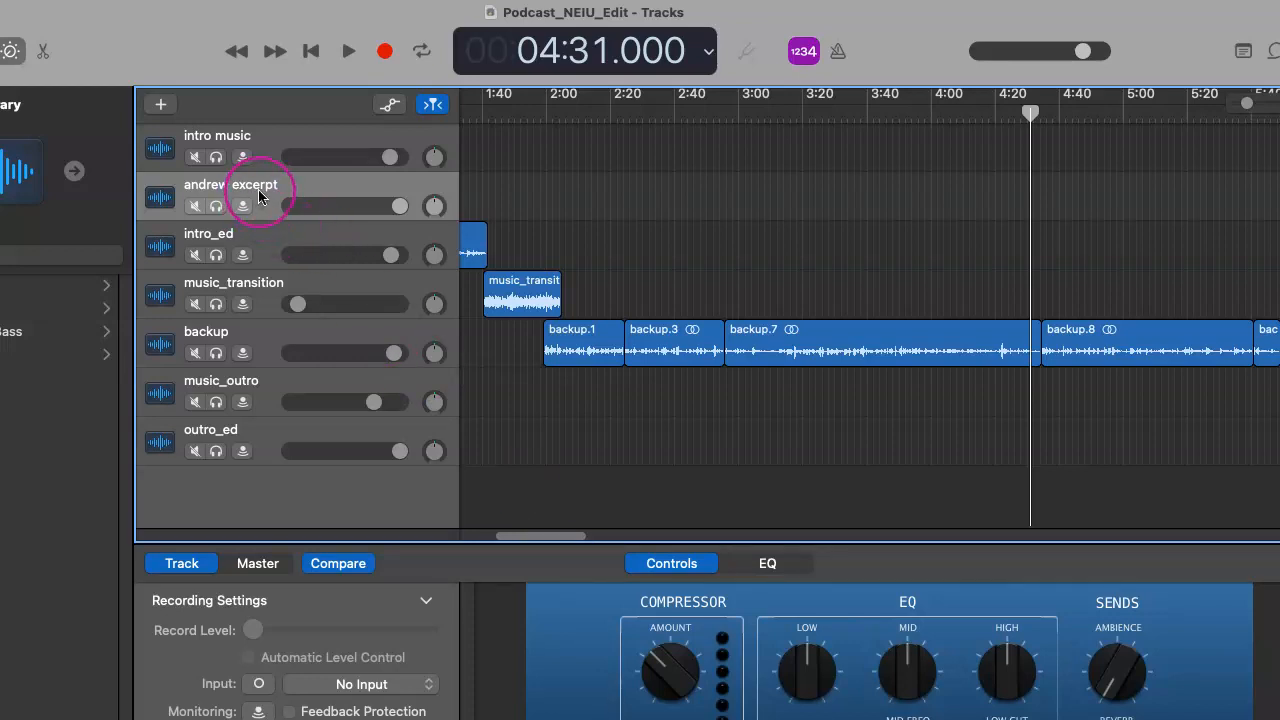
mouse_move(260, 196)
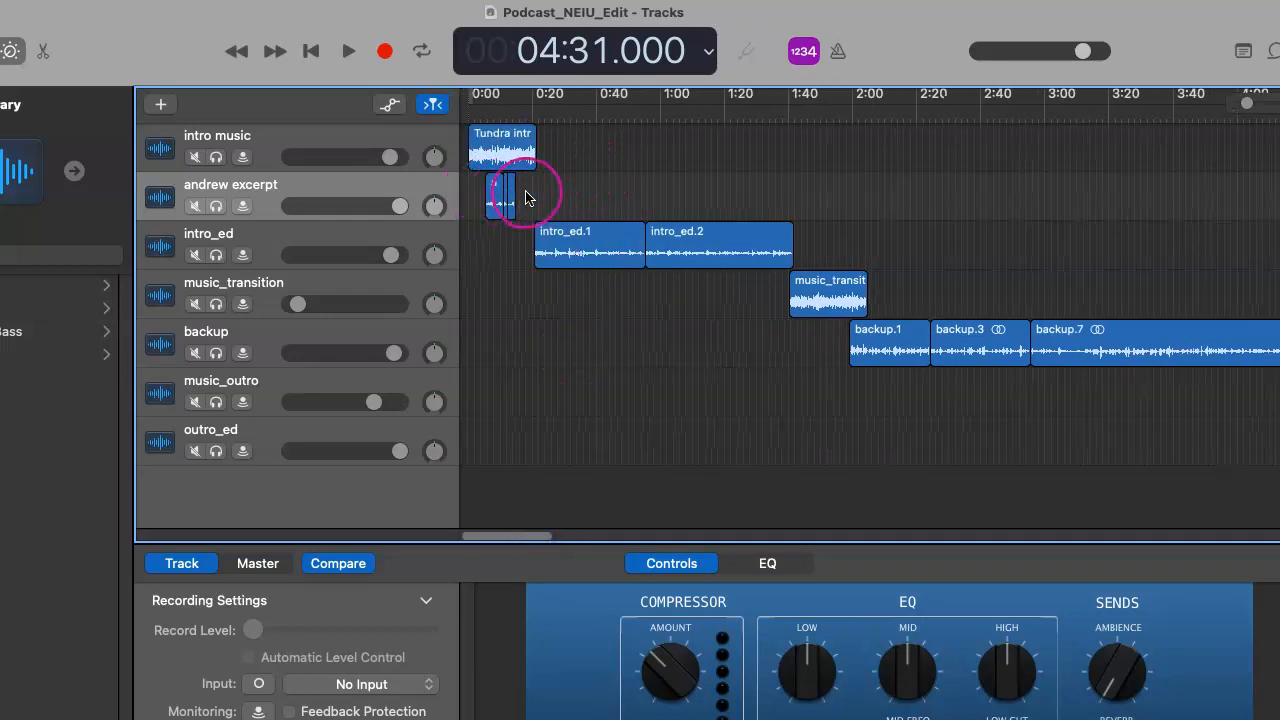
Return the playhead to 0:00 with the first minute filling the timeline.
click(310, 51)
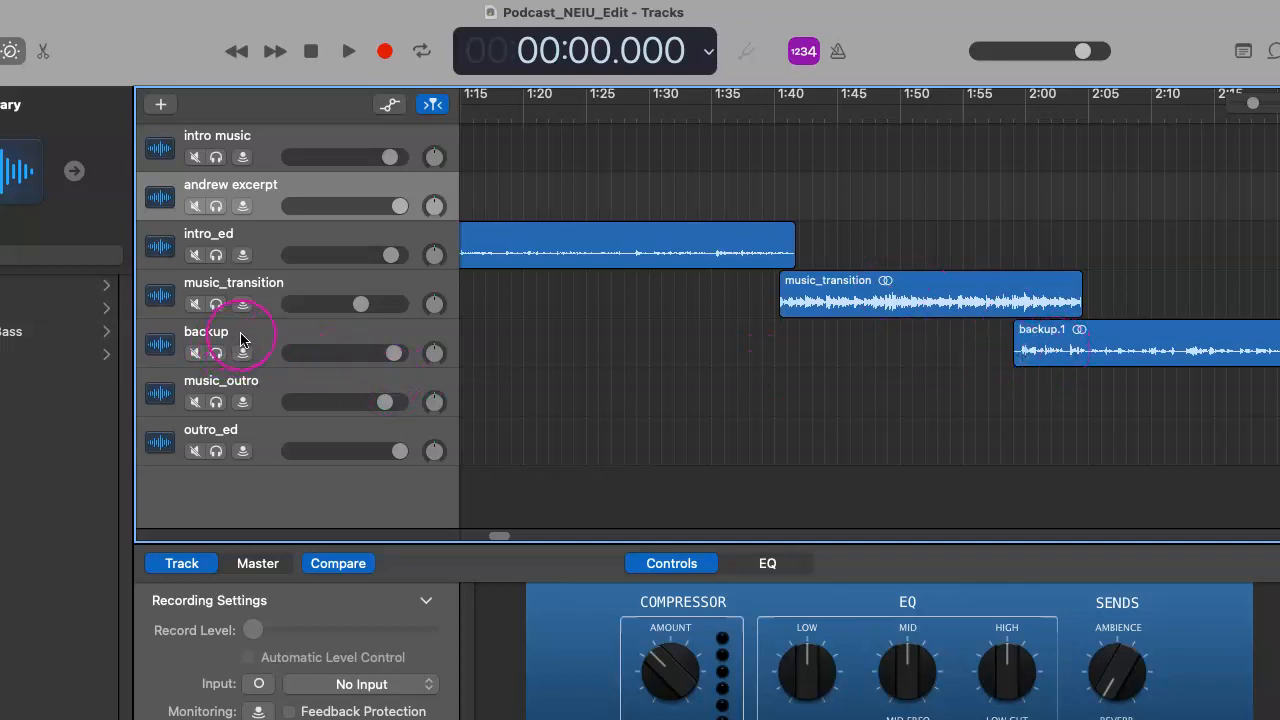
mouse_move(240, 340)
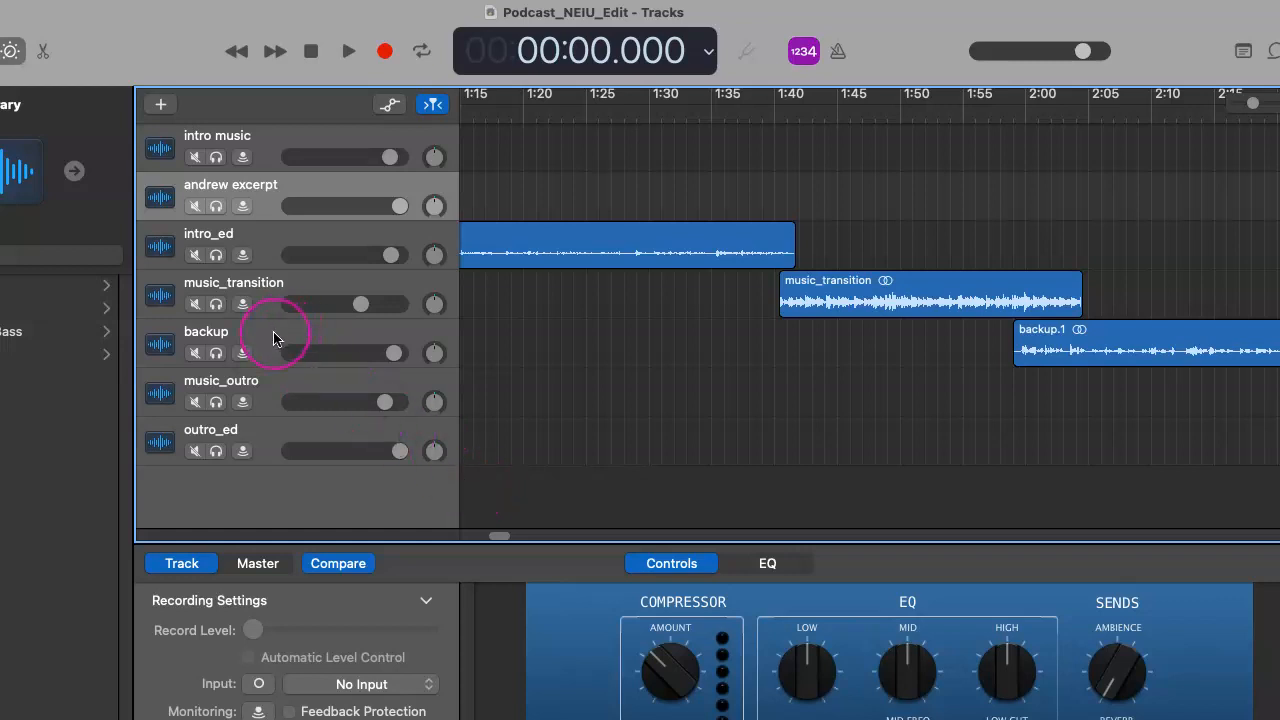
mouse_move(272, 337)
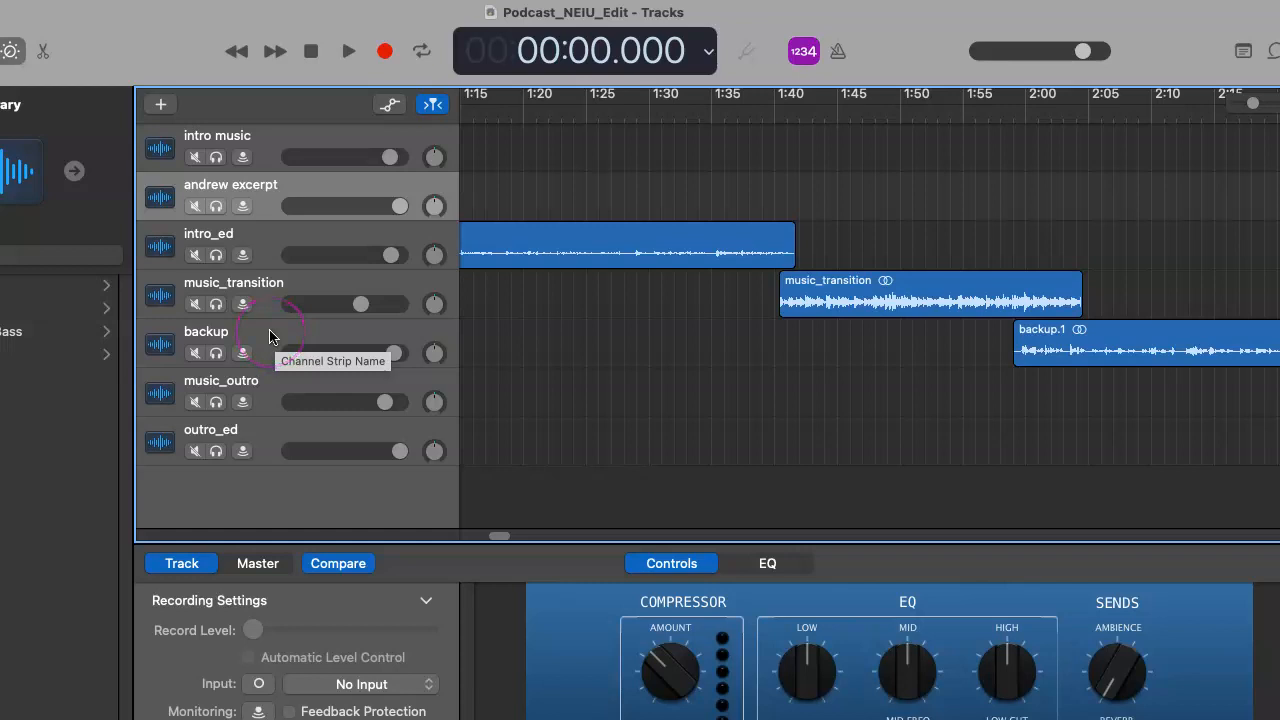
mouse_move(497, 537)
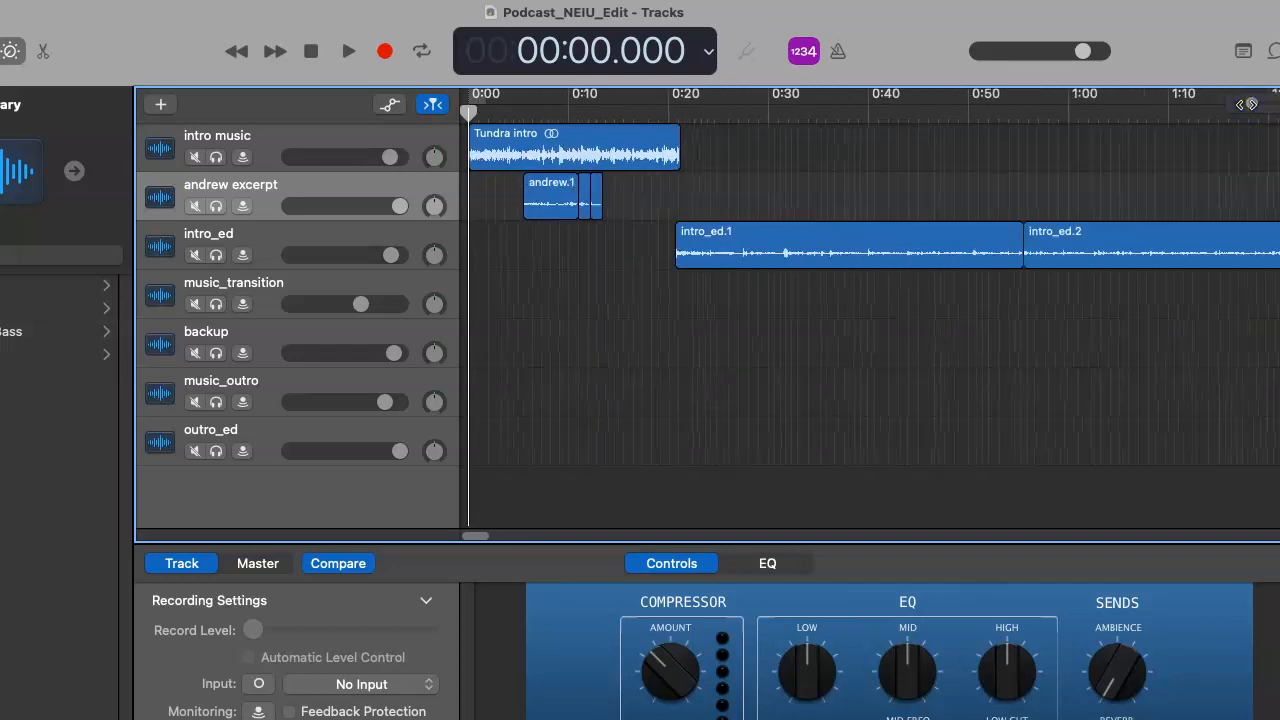
click(348, 51)
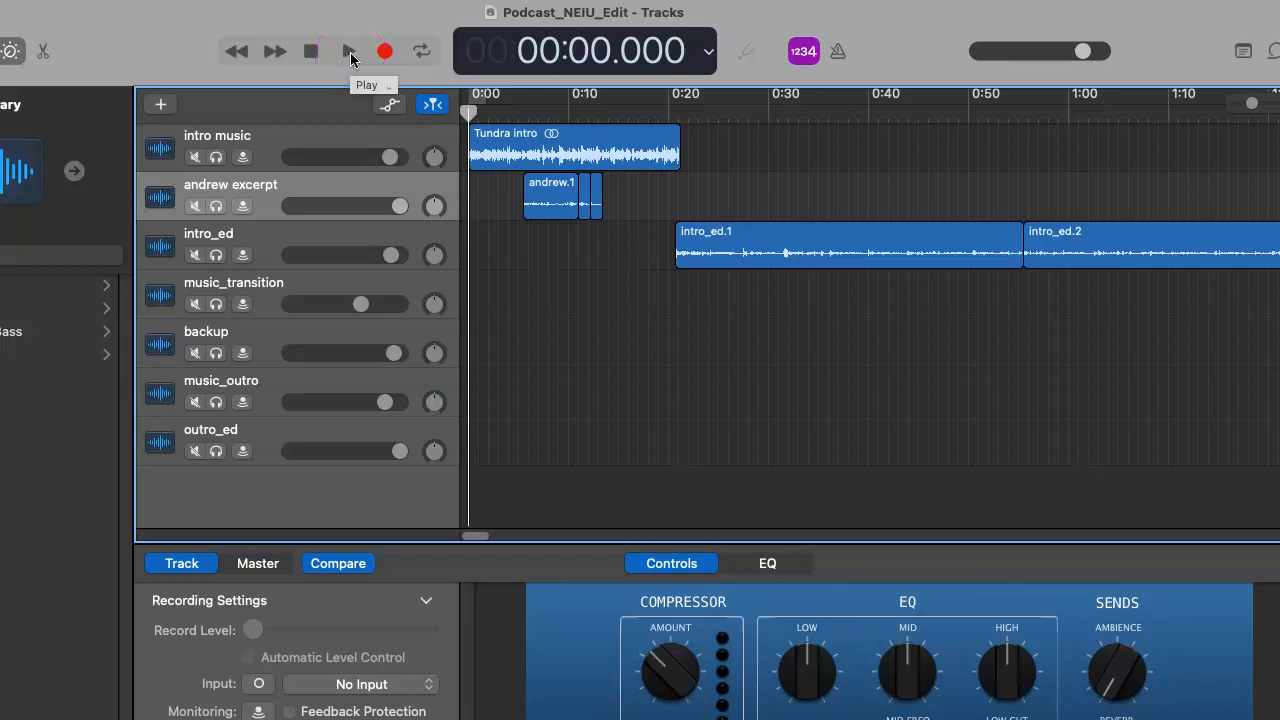
click(347, 51)
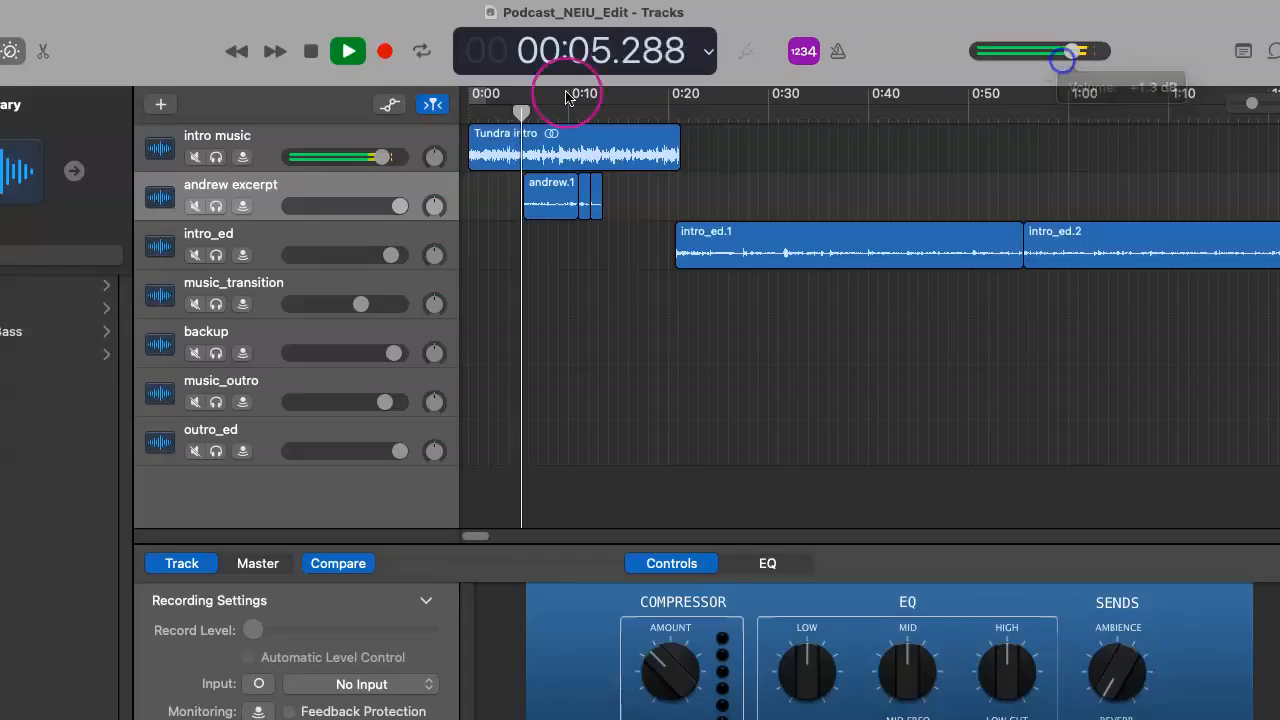
click(348, 51)
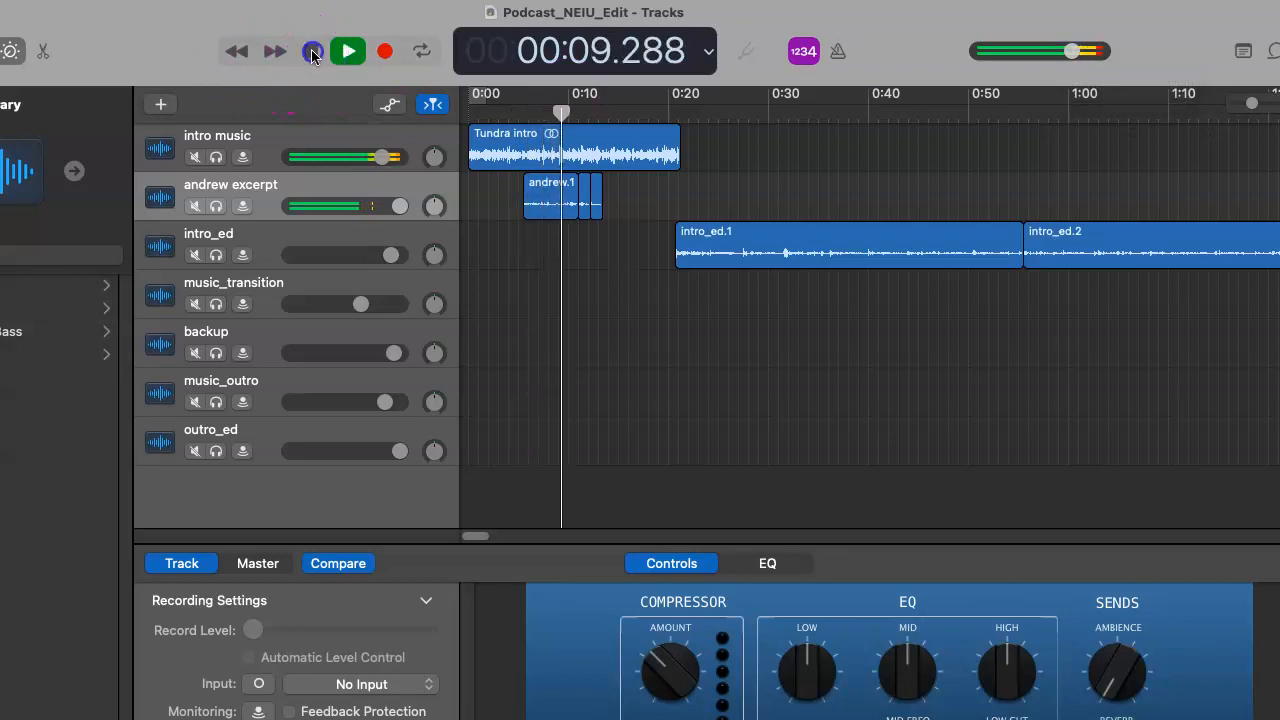
click(313, 51)
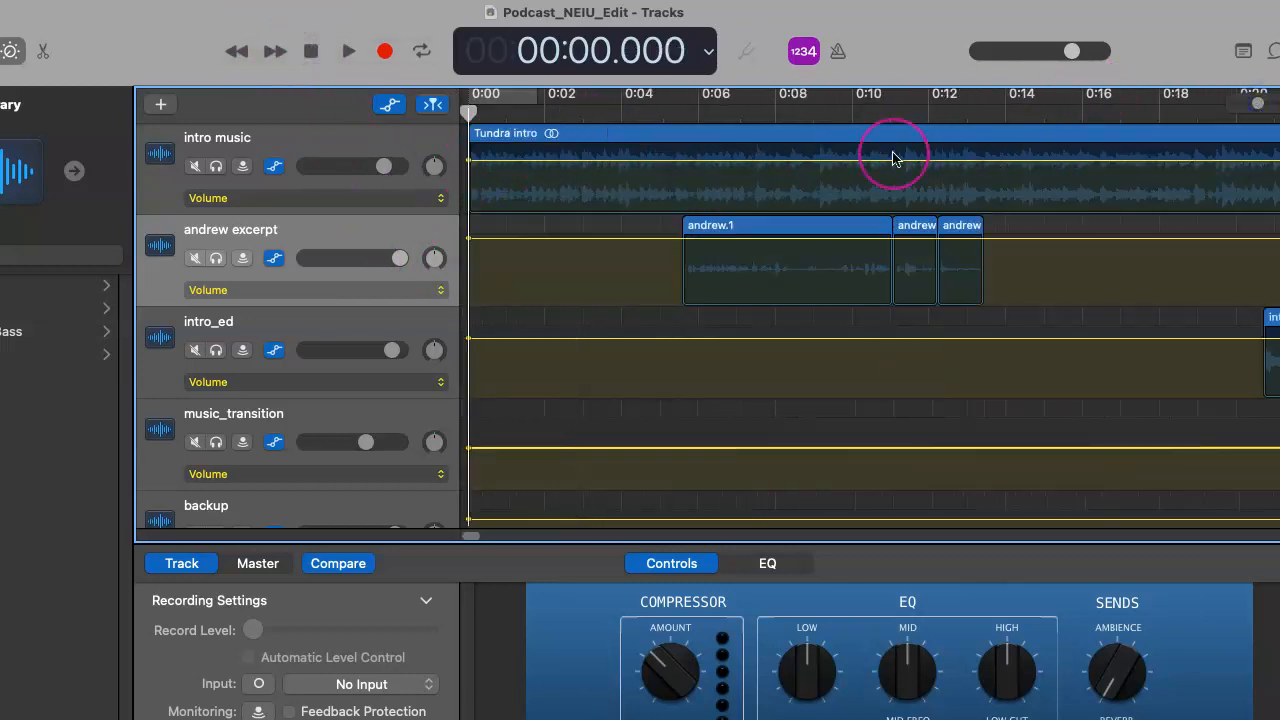
mouse_move(643, 155)
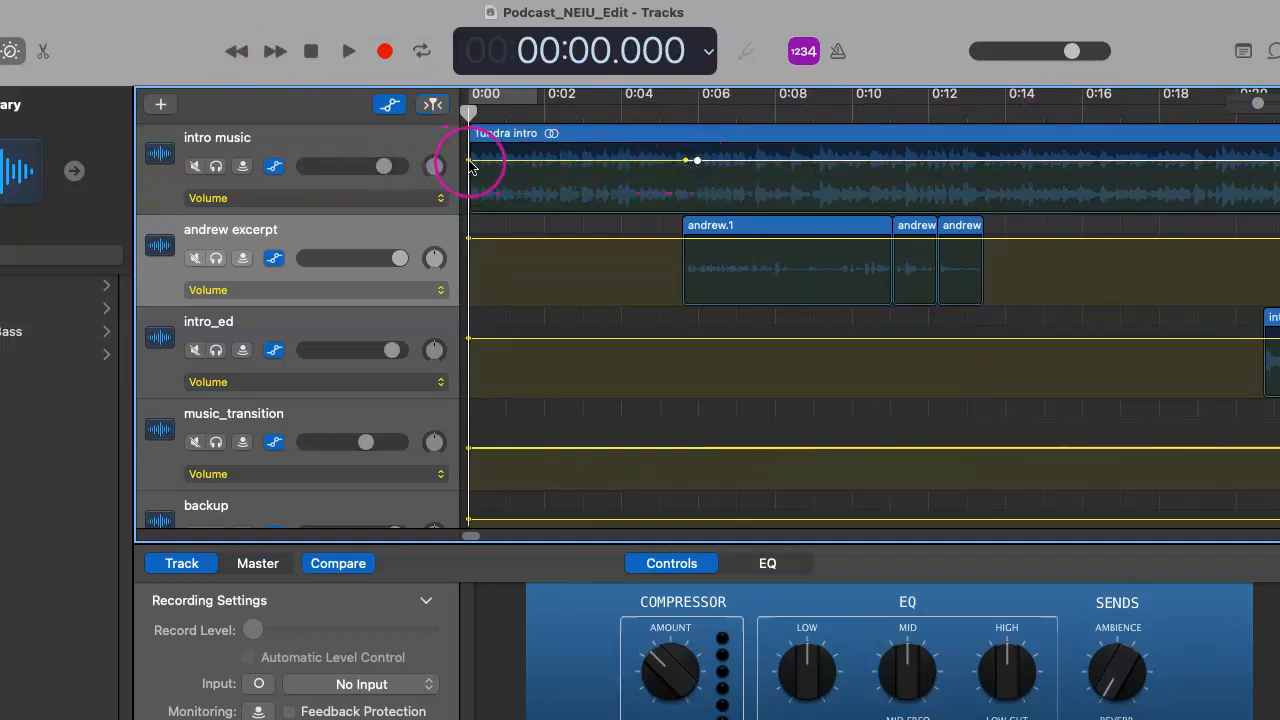
Drag the intro music's first volume point down to start a five-second fade-in.
drag(470, 162, 466, 212)
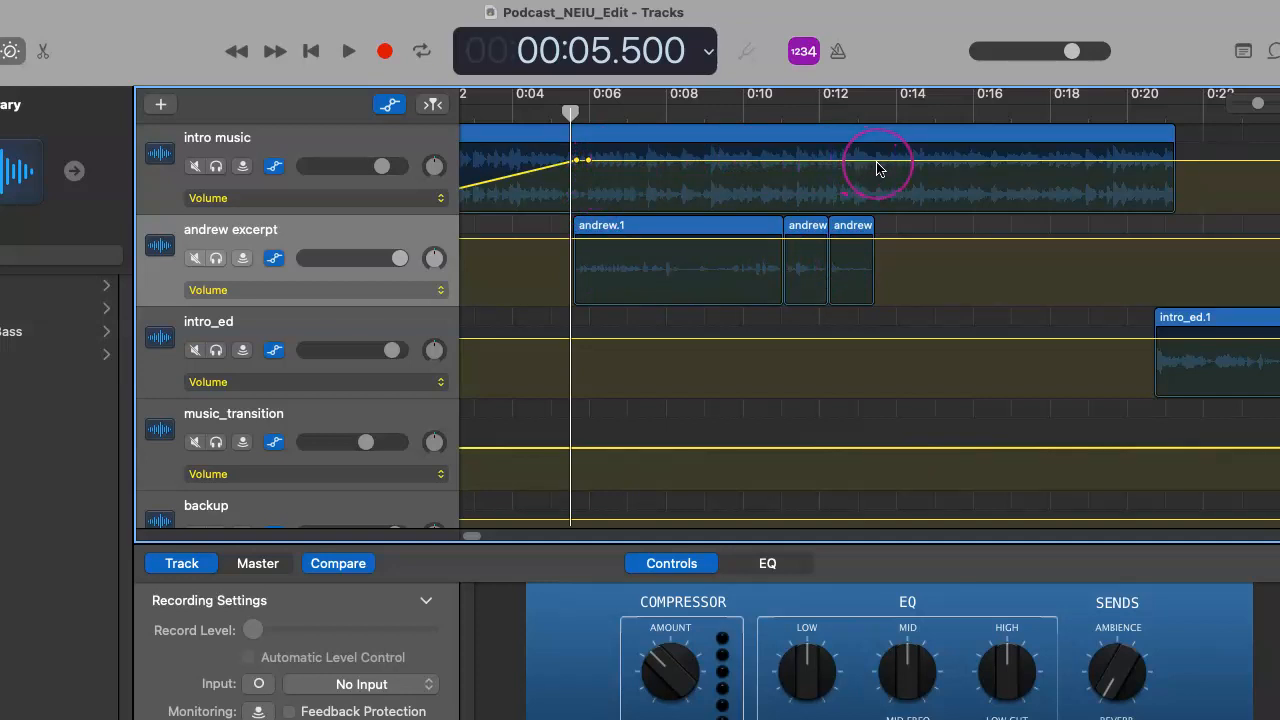
mouse_move(886, 167)
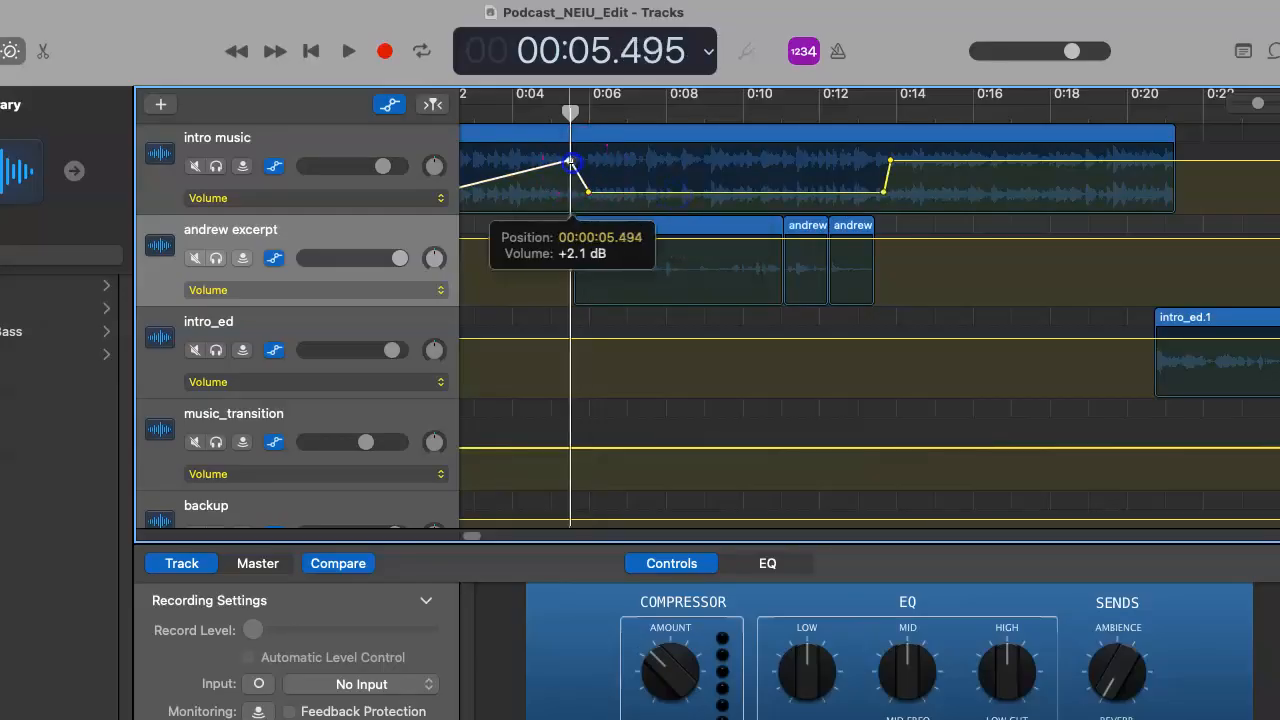
Pull the intro music volume down where the andrew excerpt begins, then play back to check.
drag(570, 163, 575, 192)
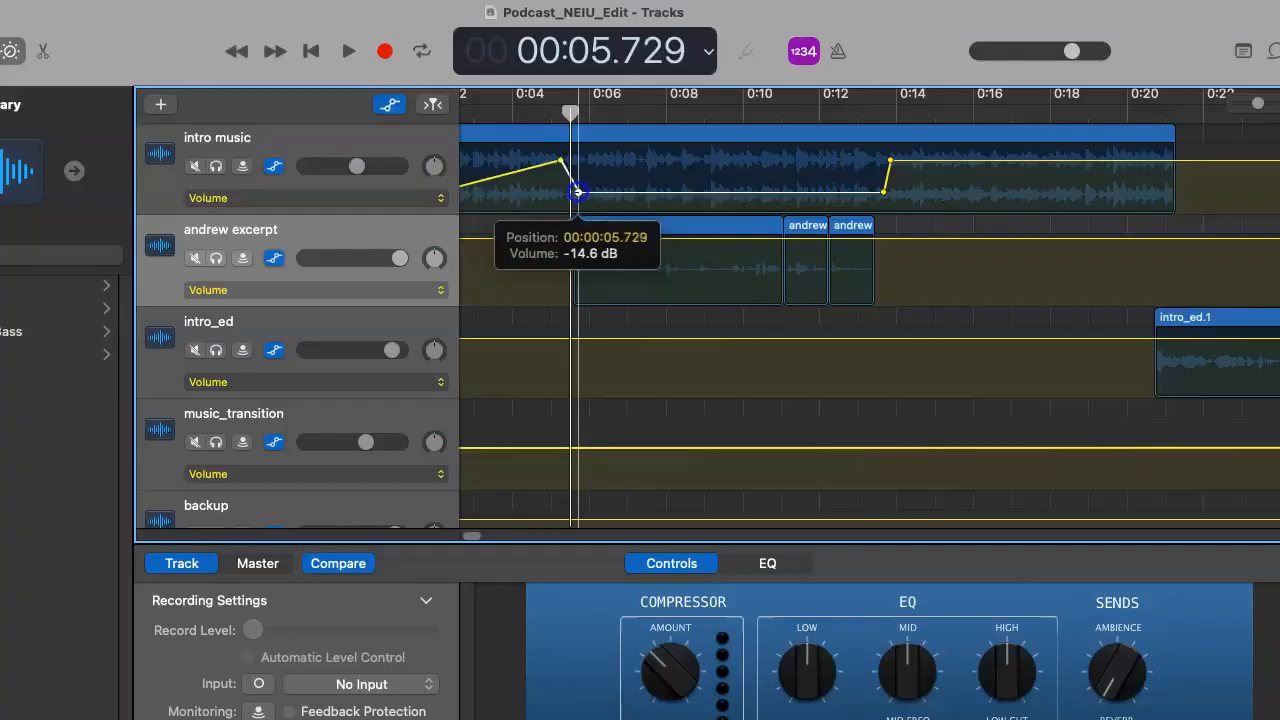
drag(577, 191, 610, 197)
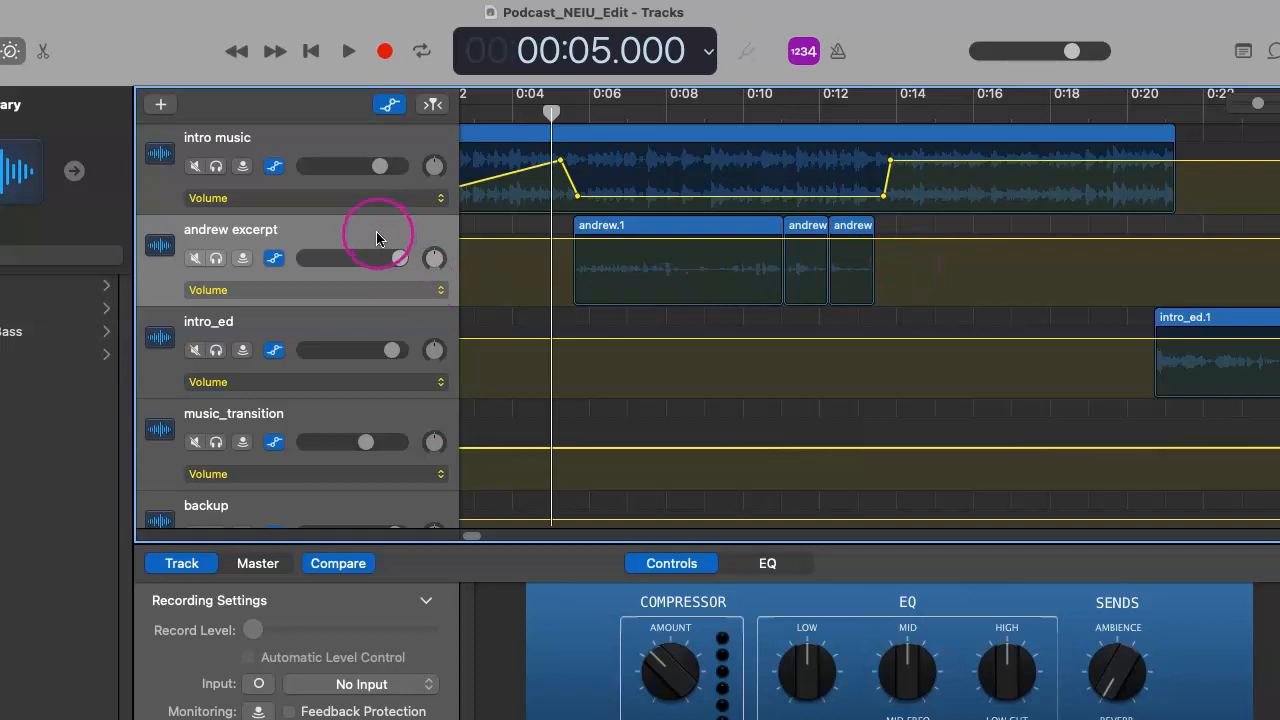
click(348, 51)
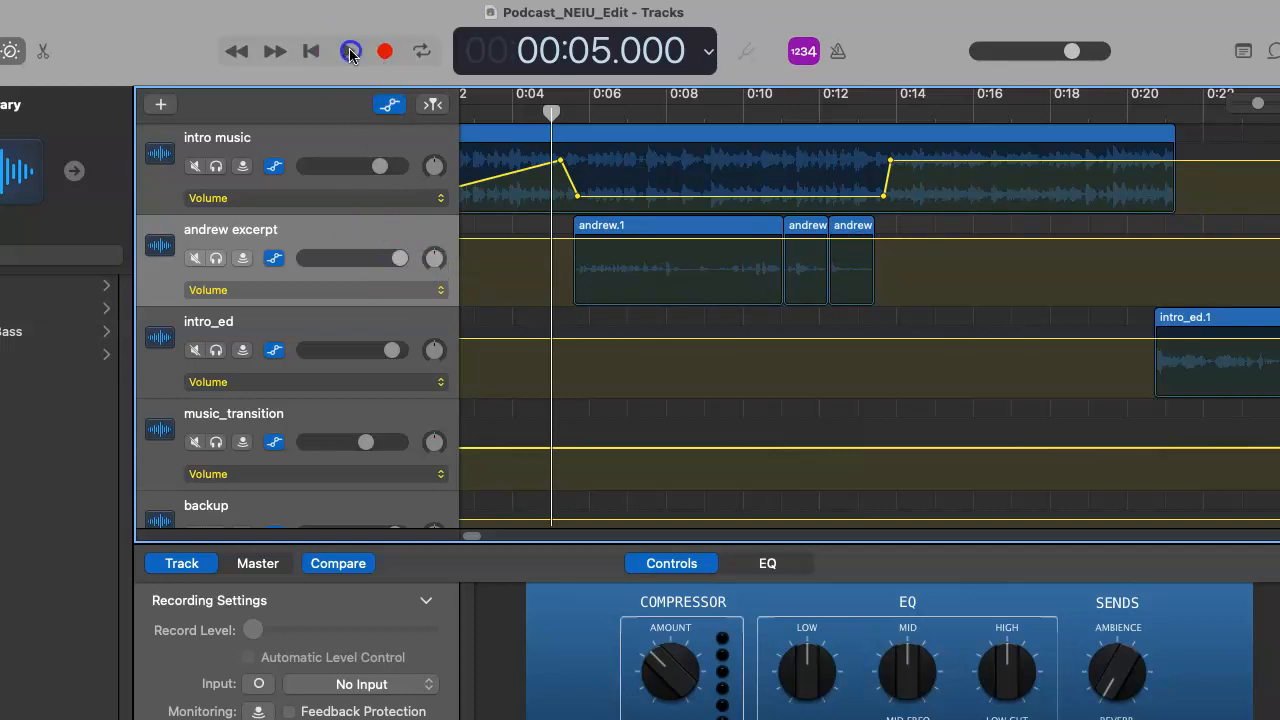
click(348, 51)
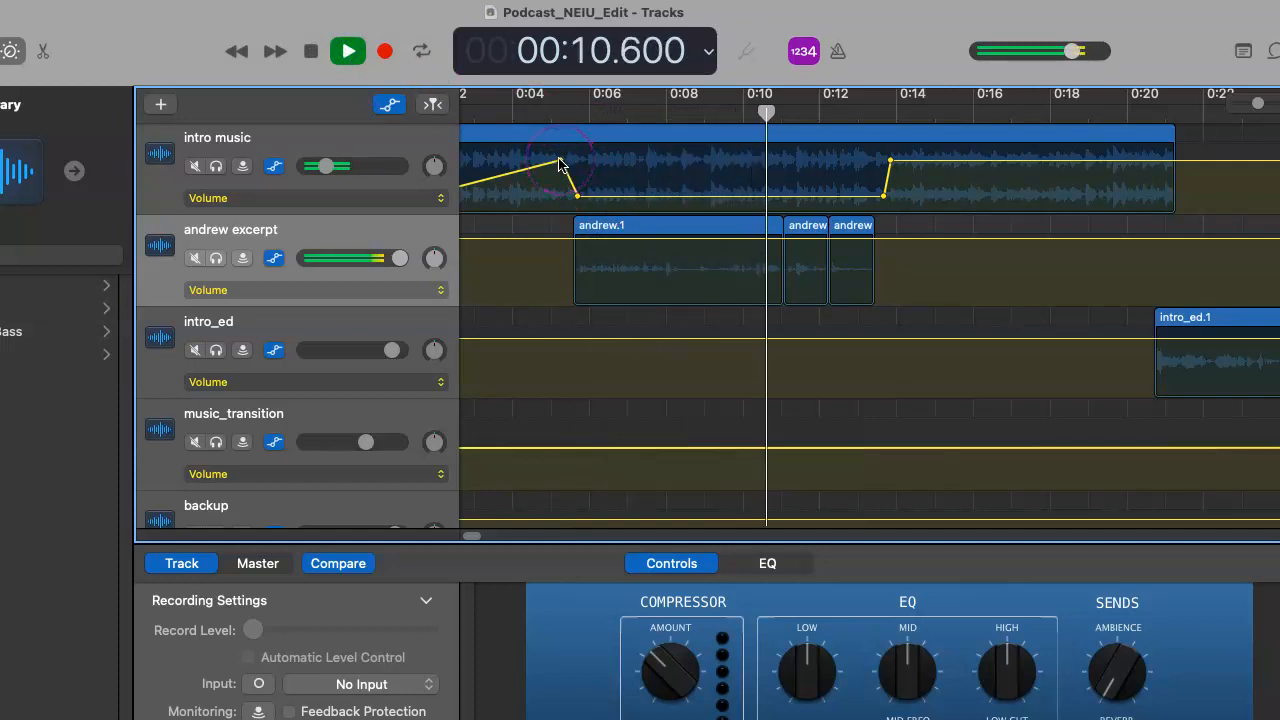
click(311, 51)
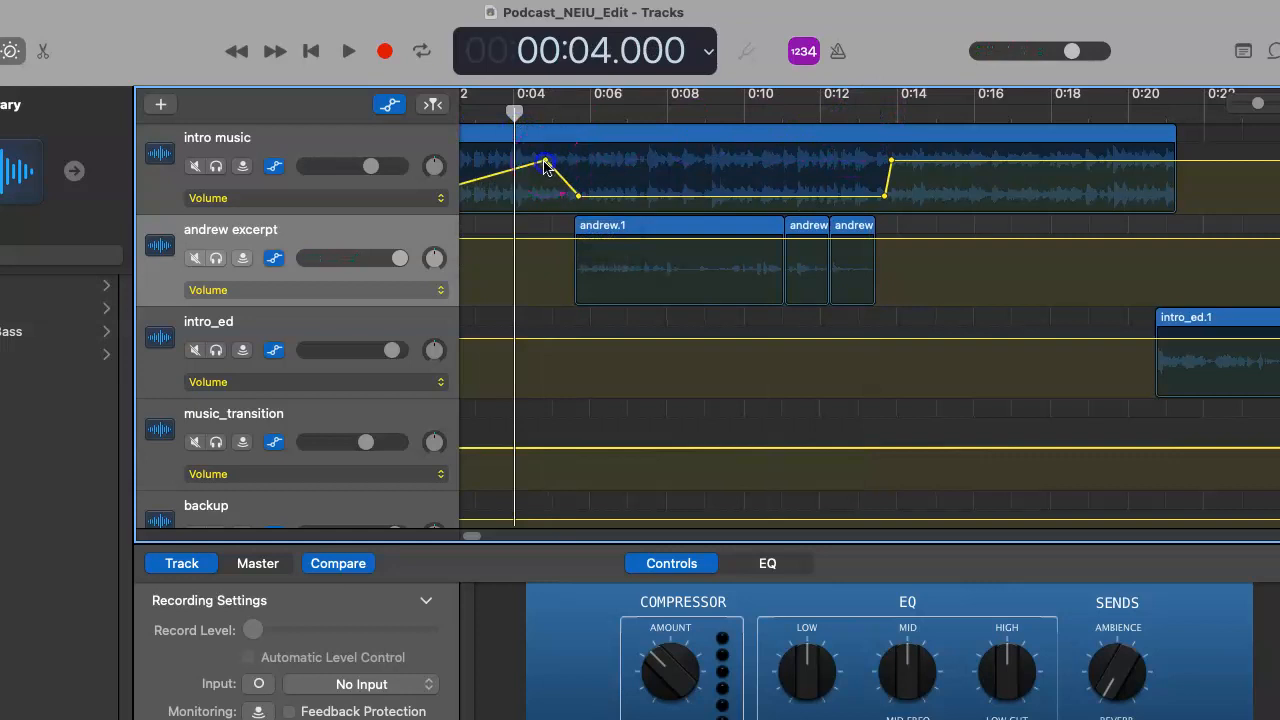
Set the intro music peak at 0:04 to +2.1 dB and the duck point to -18.1 dB.
drag(545, 165, 570, 196)
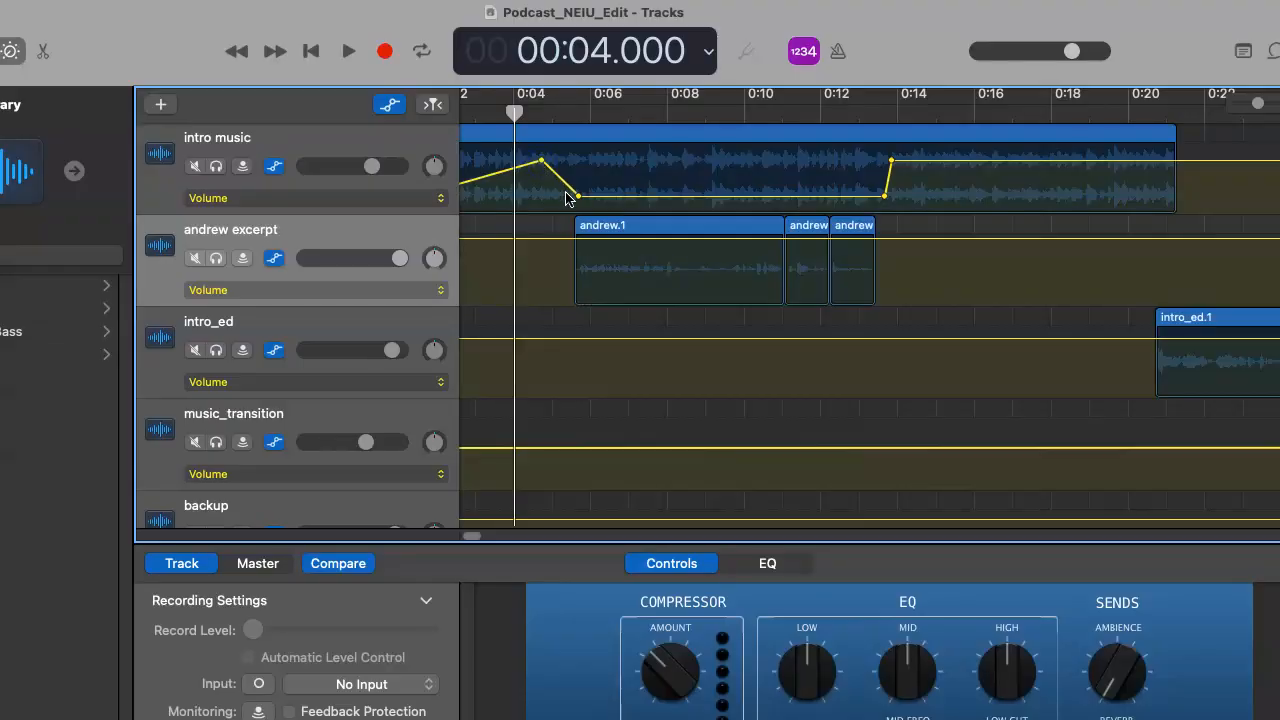
drag(568, 195, 572, 198)
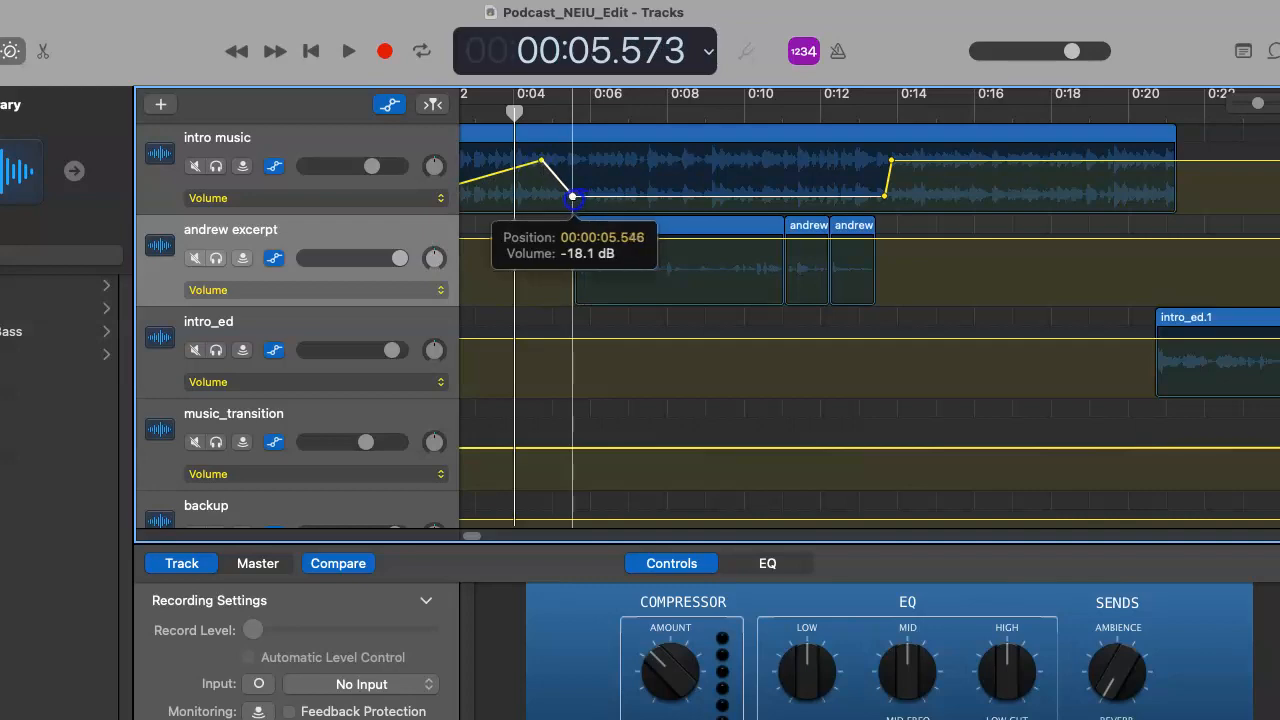
drag(573, 198, 528, 170)
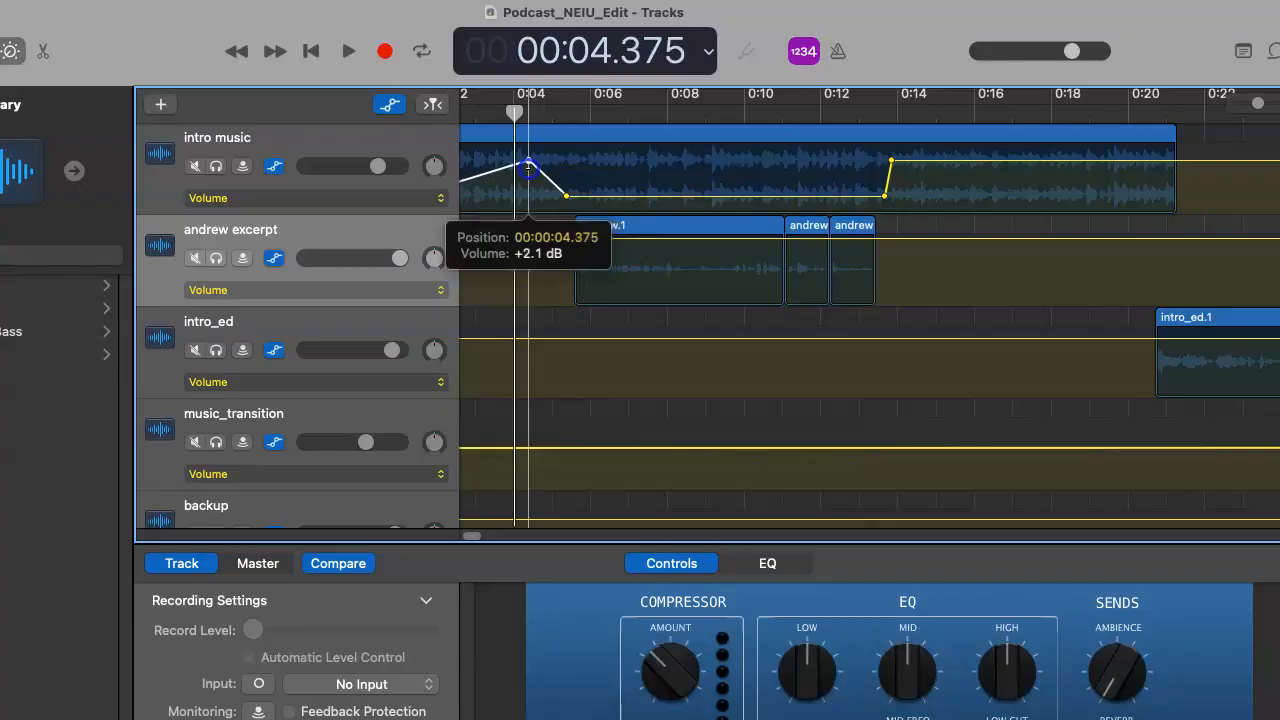
click(348, 51)
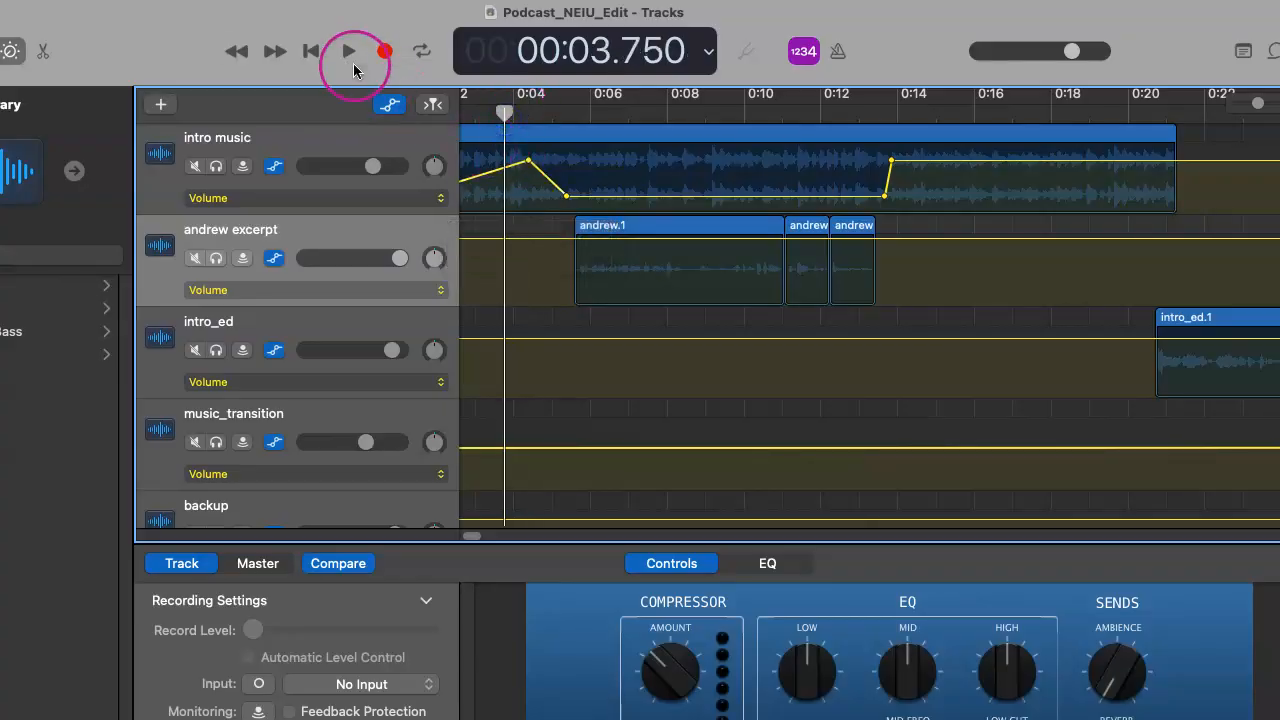
Move the intro music's rising volume point to 0:15.2 at +1.1 dB, checking by playback.
click(348, 51)
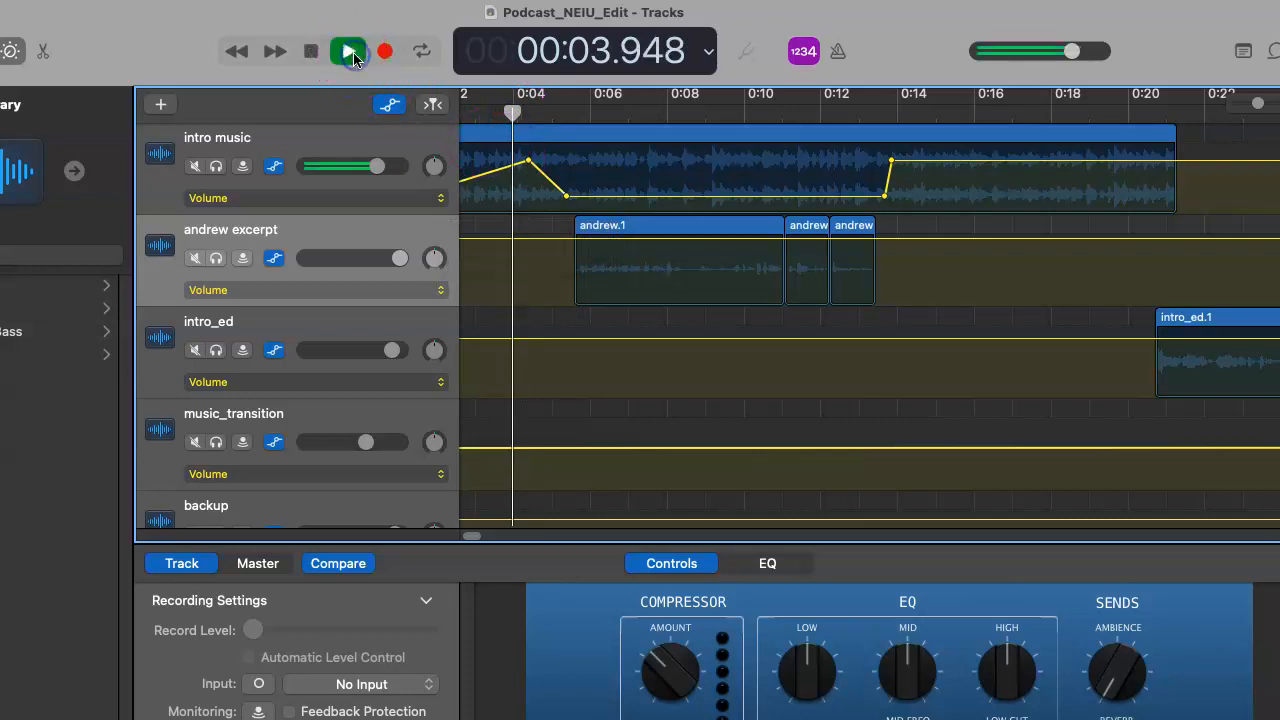
click(347, 51)
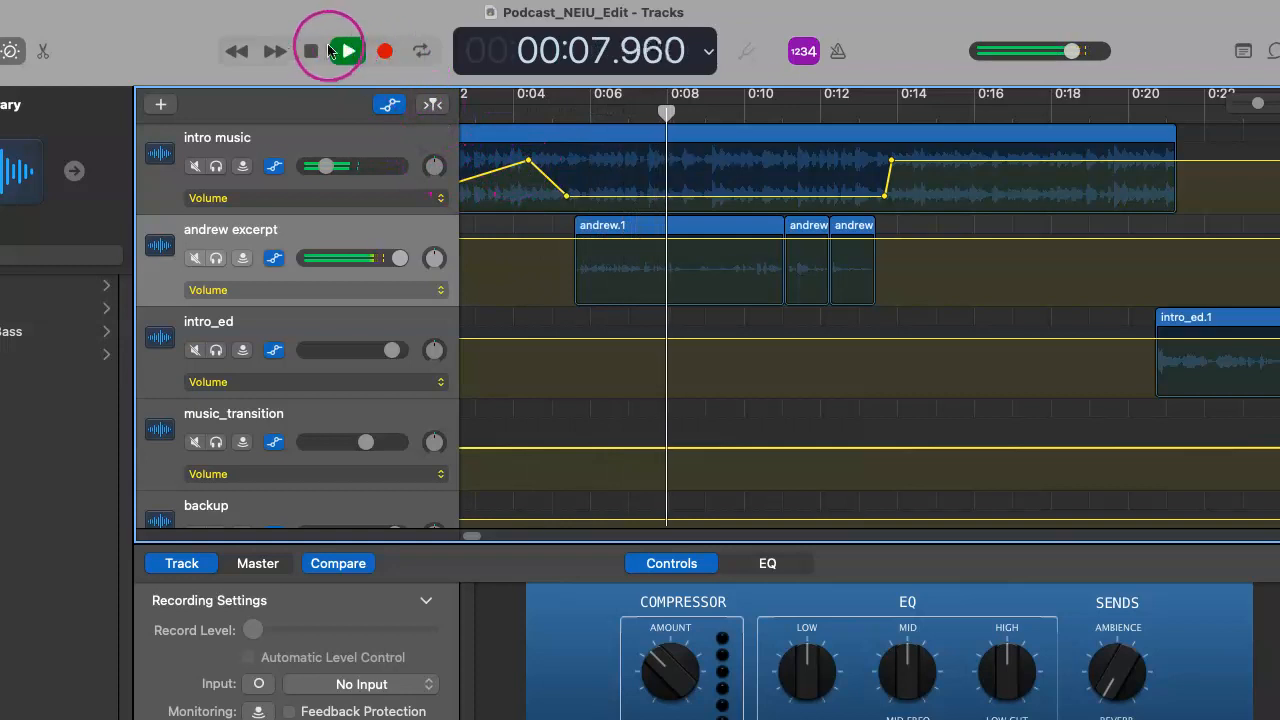
click(347, 51)
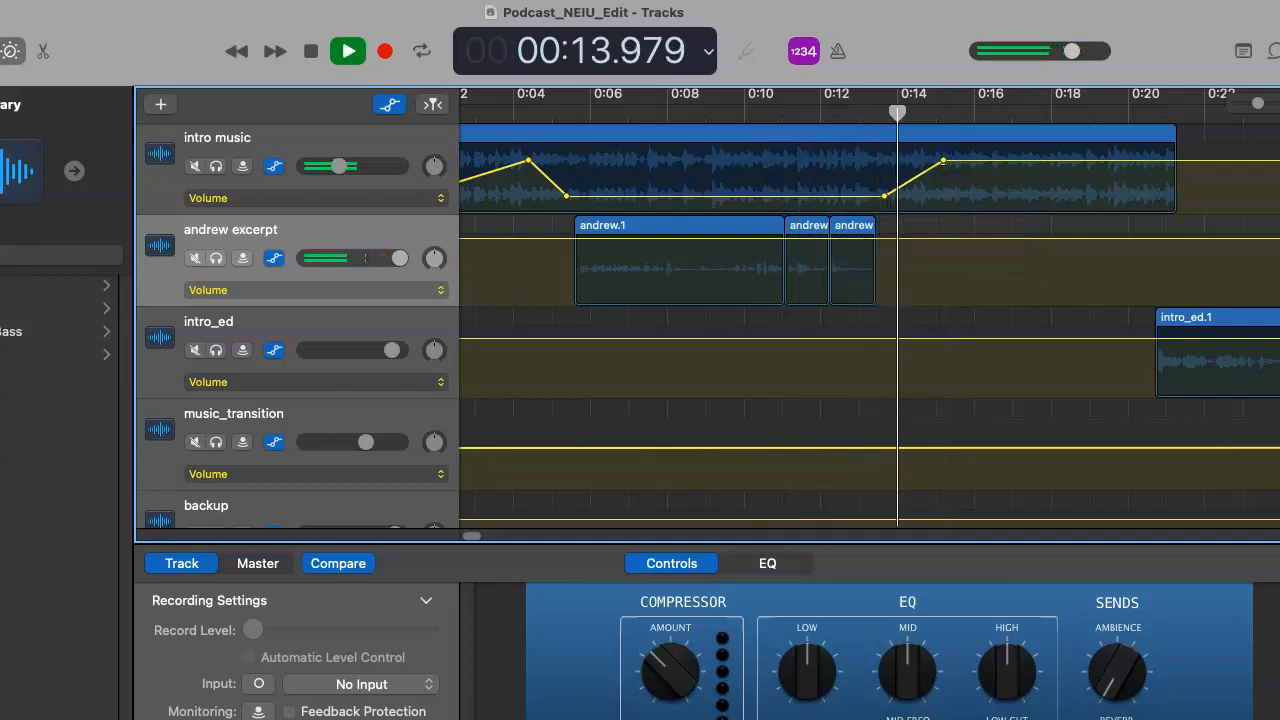
drag(942, 161, 942, 161)
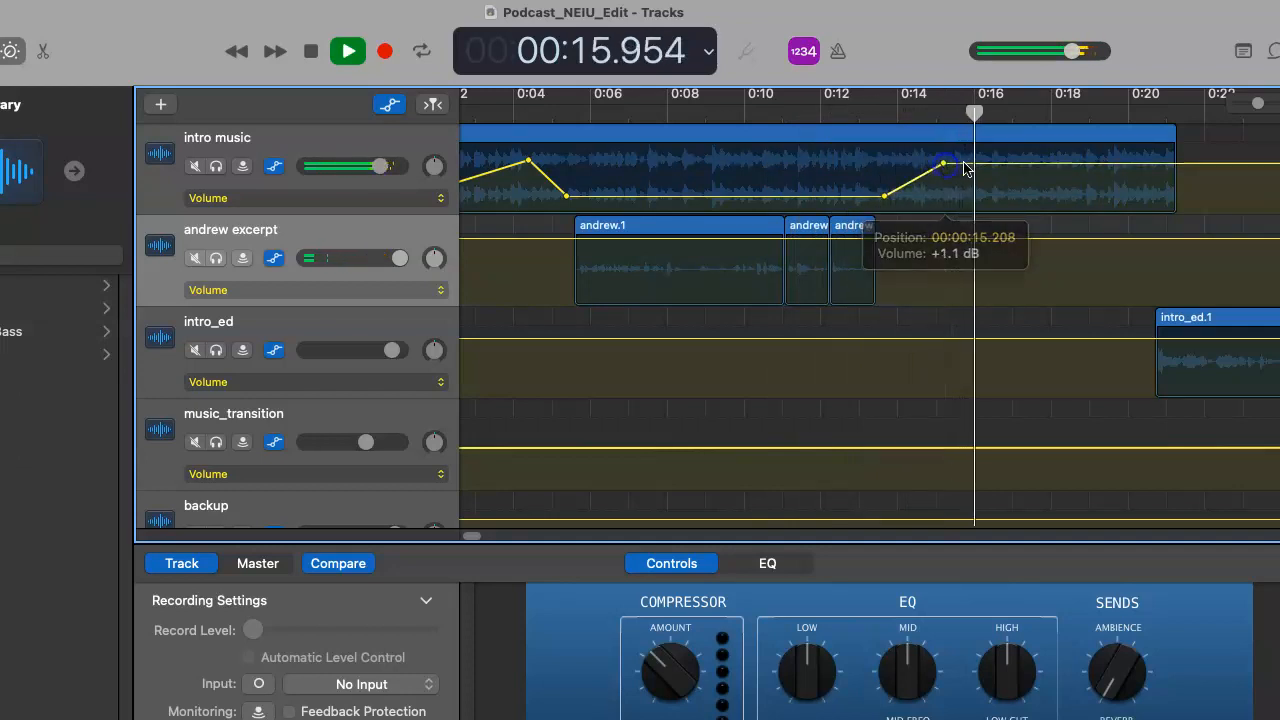
click(347, 51)
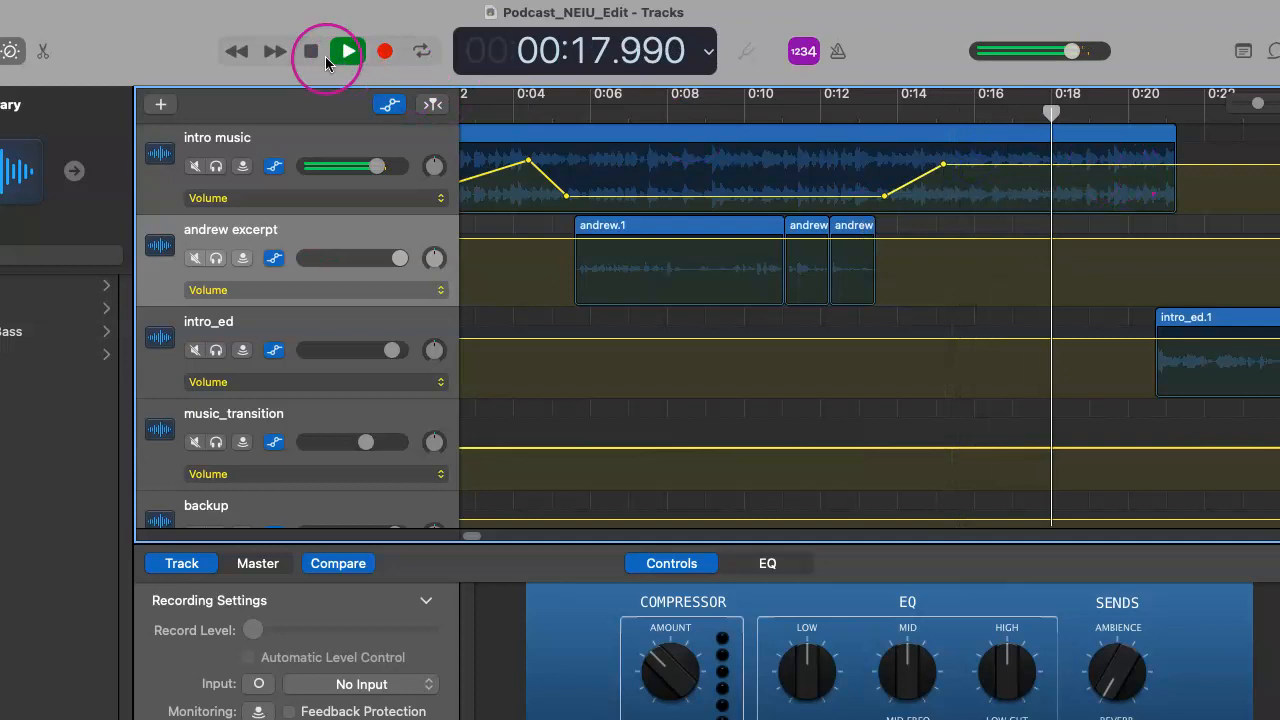
click(312, 51)
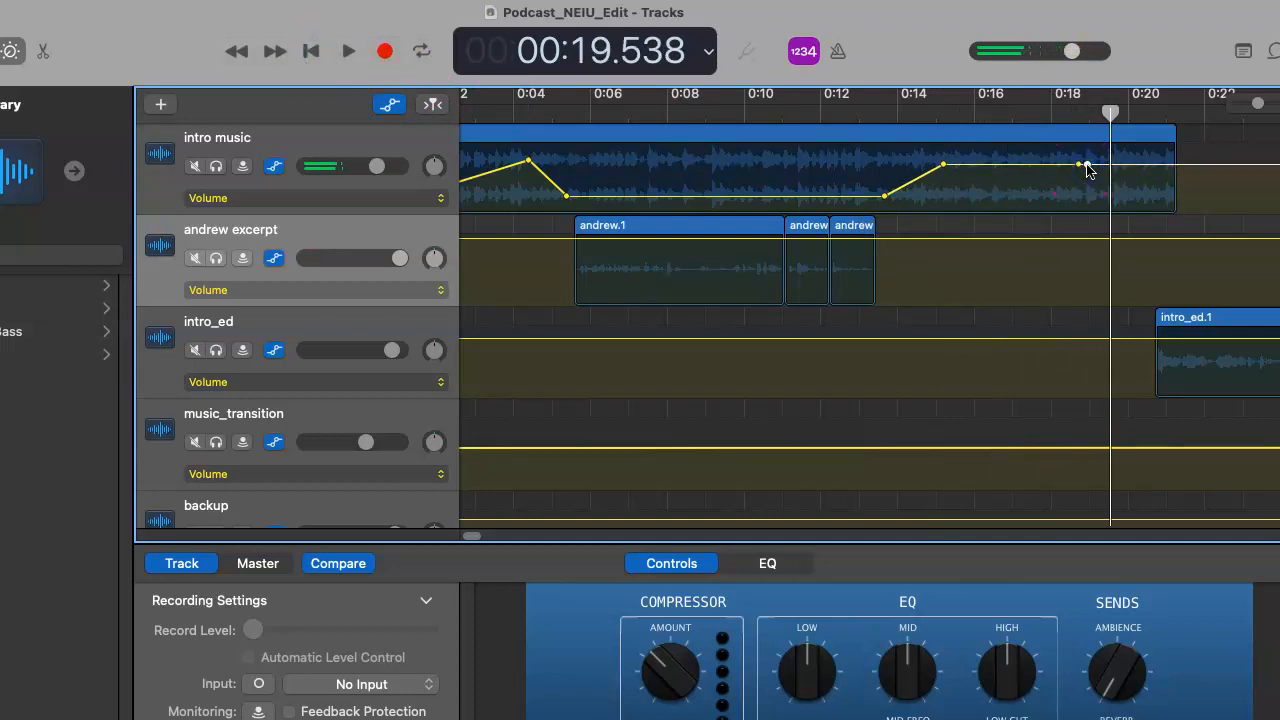
Drop the intro music's last volume point to -∞ dB at the clip end and play the fade-out.
drag(1078, 166, 1148, 218)
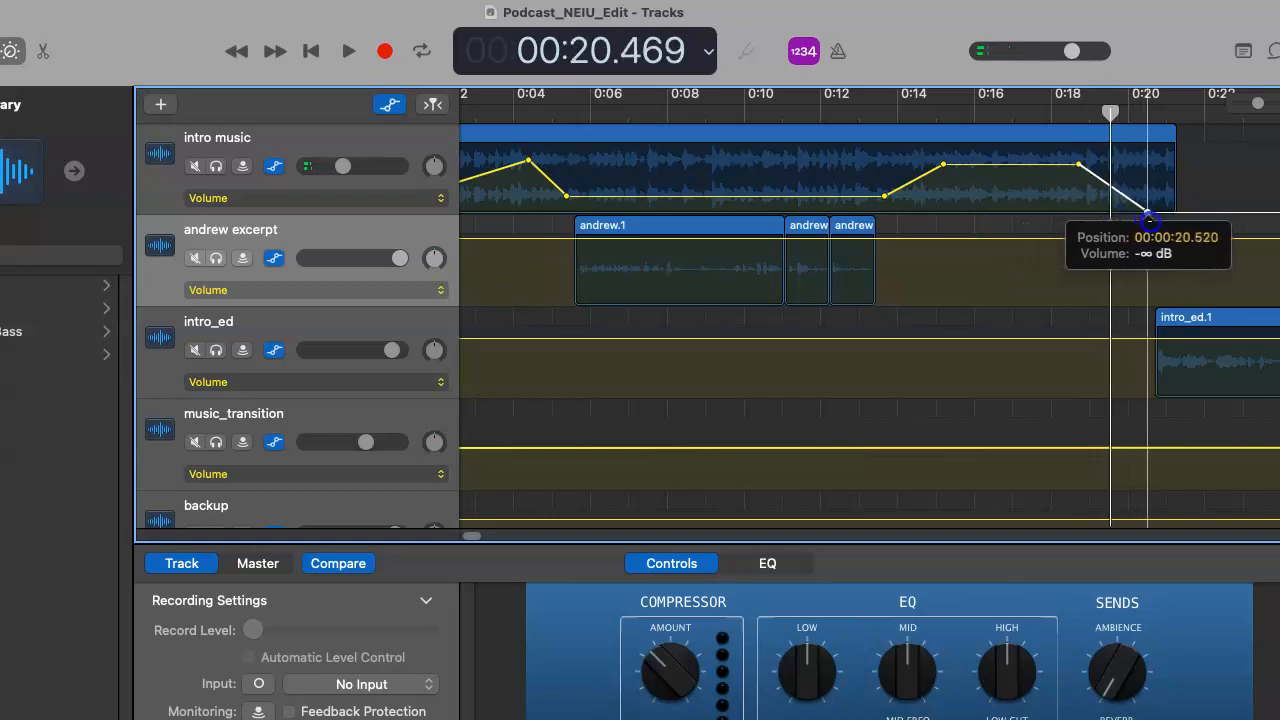
drag(1148, 218, 1080, 168)
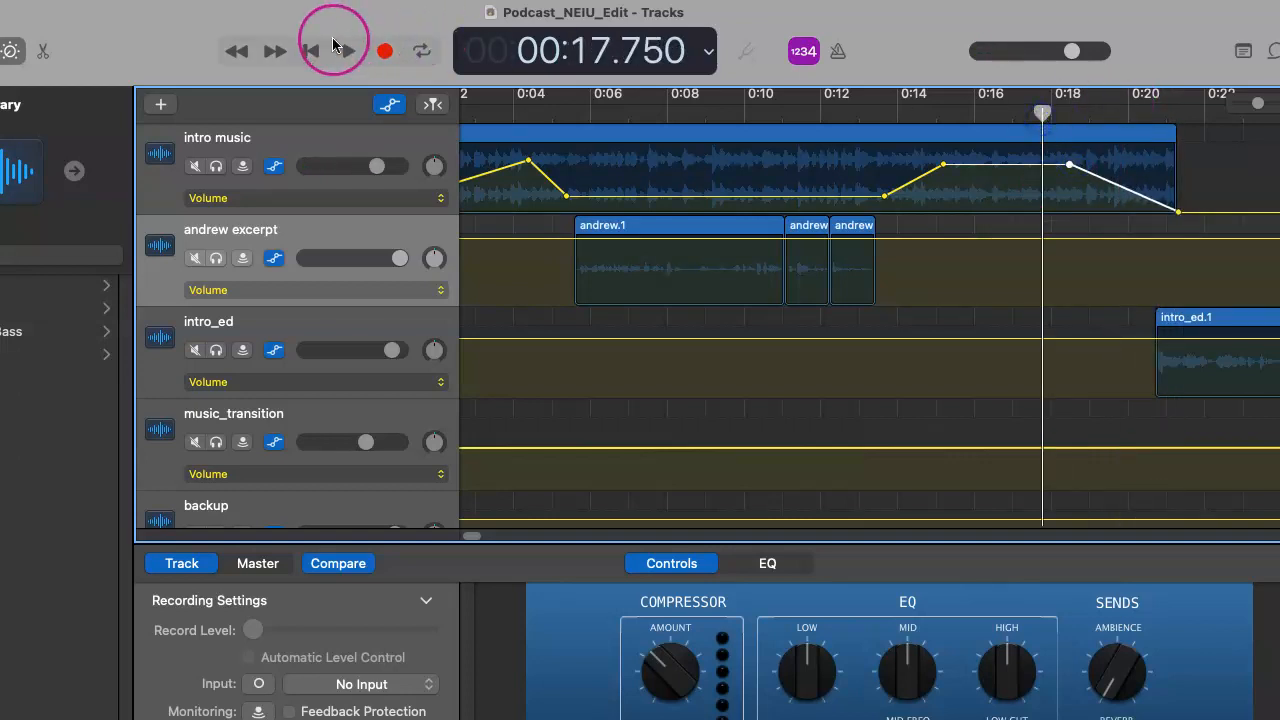
click(348, 51)
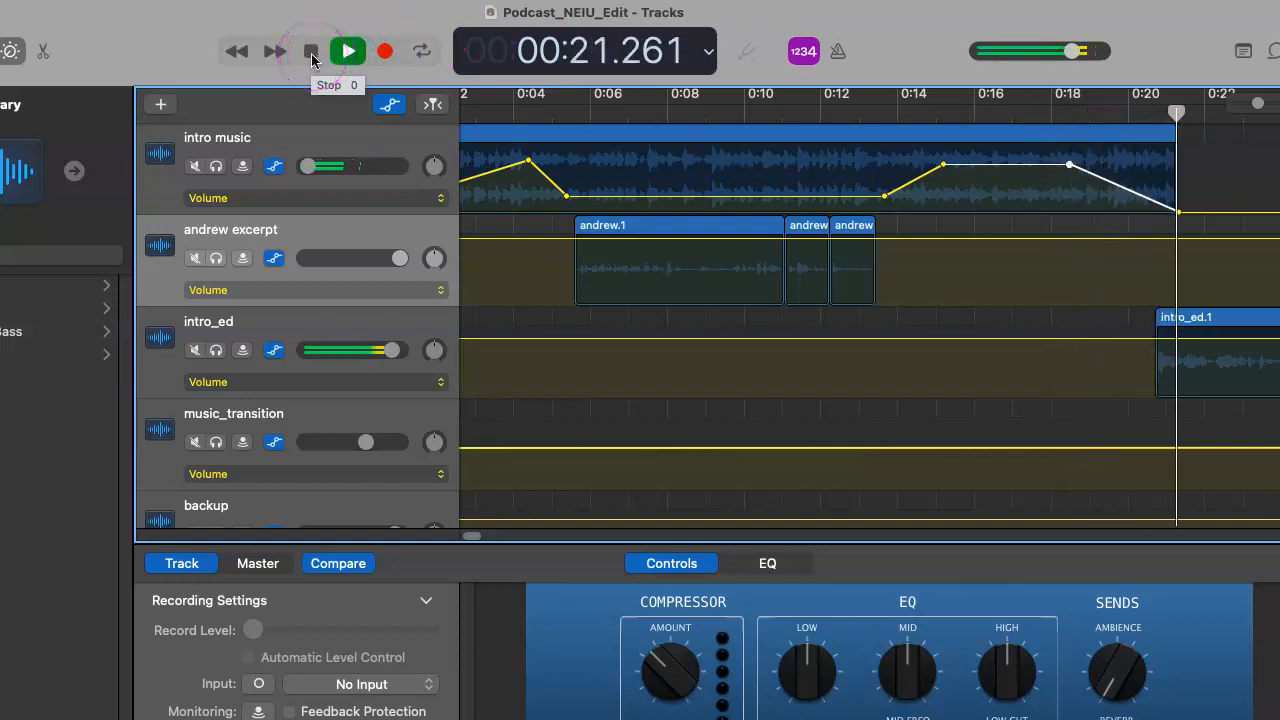
click(312, 51)
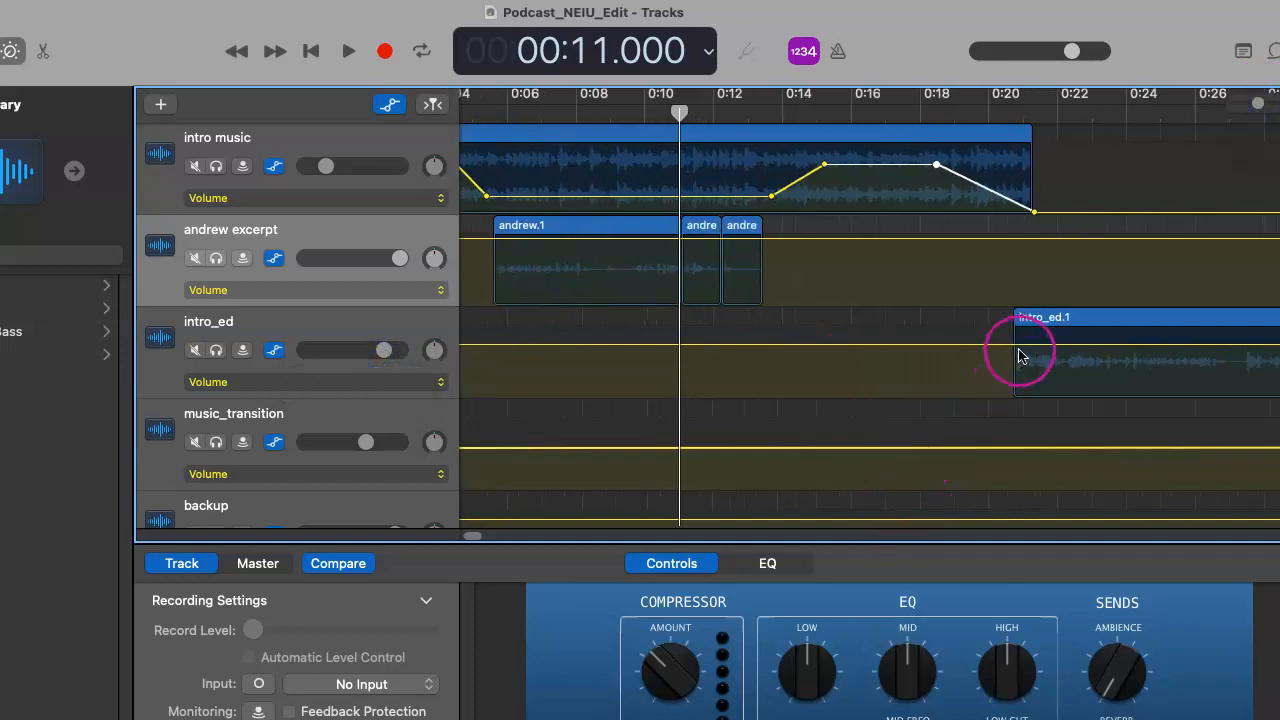
Add intro_ed volume points, low just before the clip and +2.1 dB at 0:21.02.
click(1040, 350)
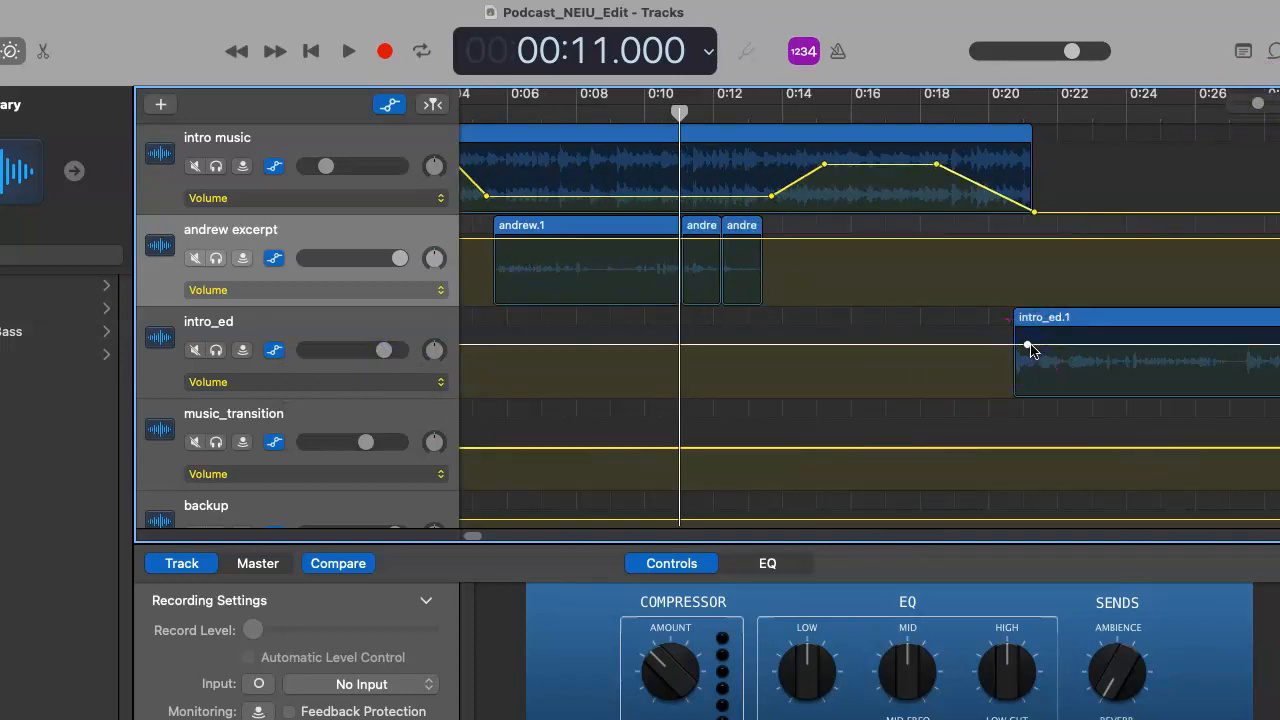
drag(1030, 349, 1010, 374)
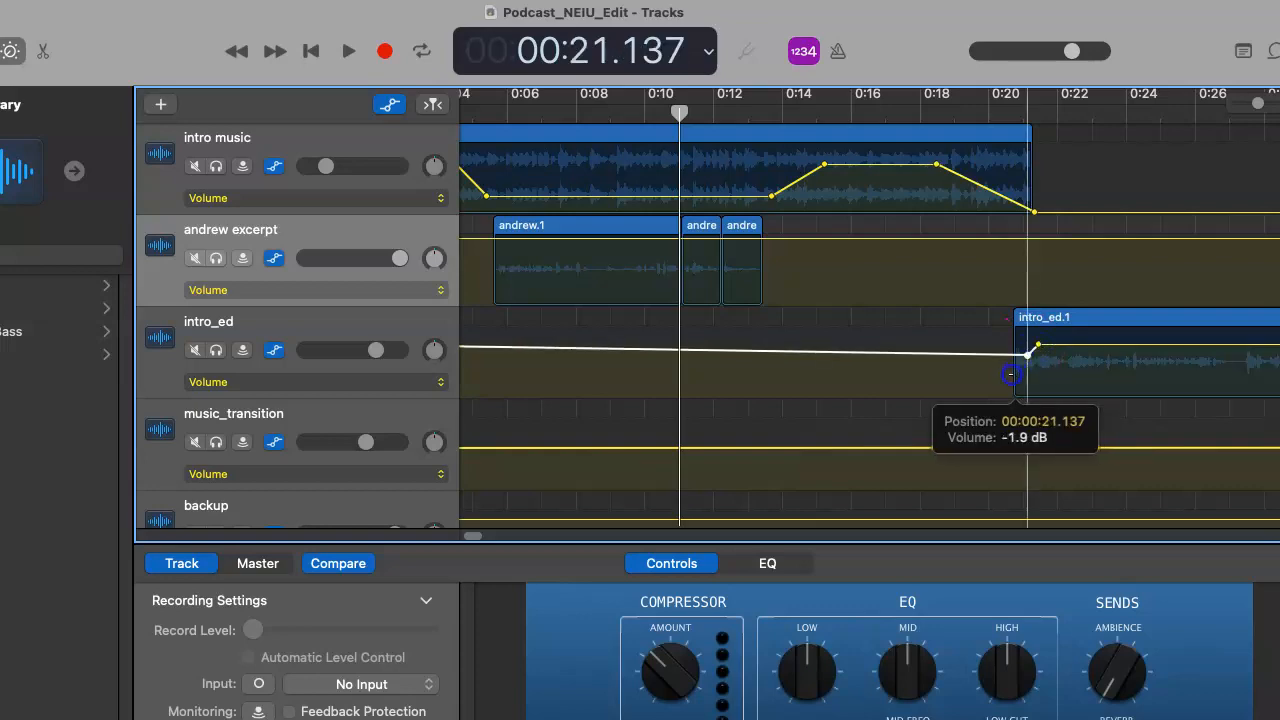
drag(1010, 374, 1013, 397)
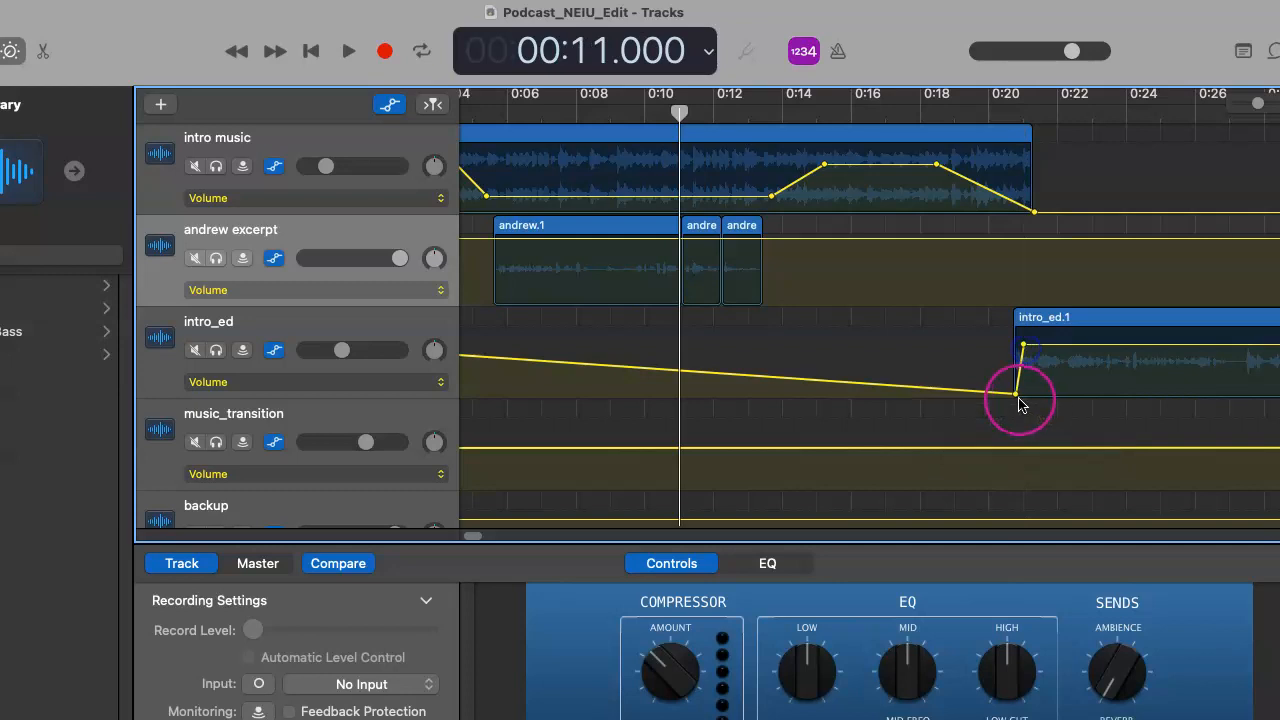
drag(1020, 400, 1023, 347)
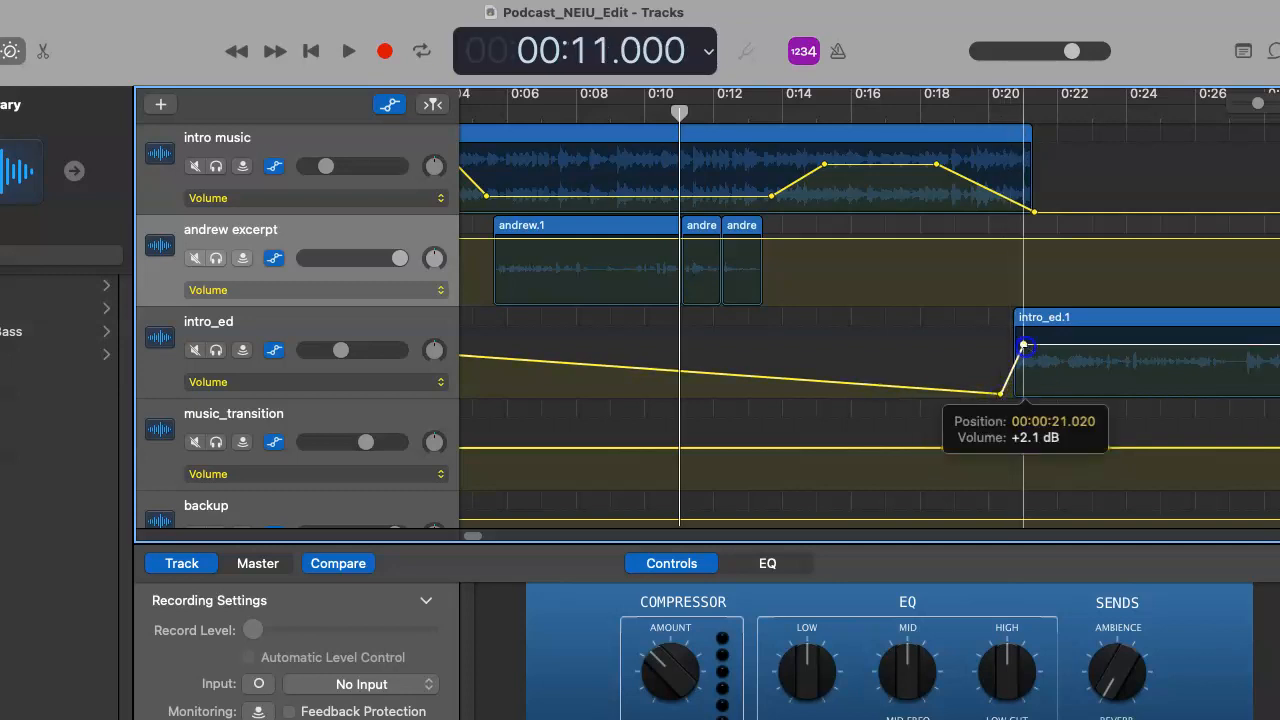
click(980, 140)
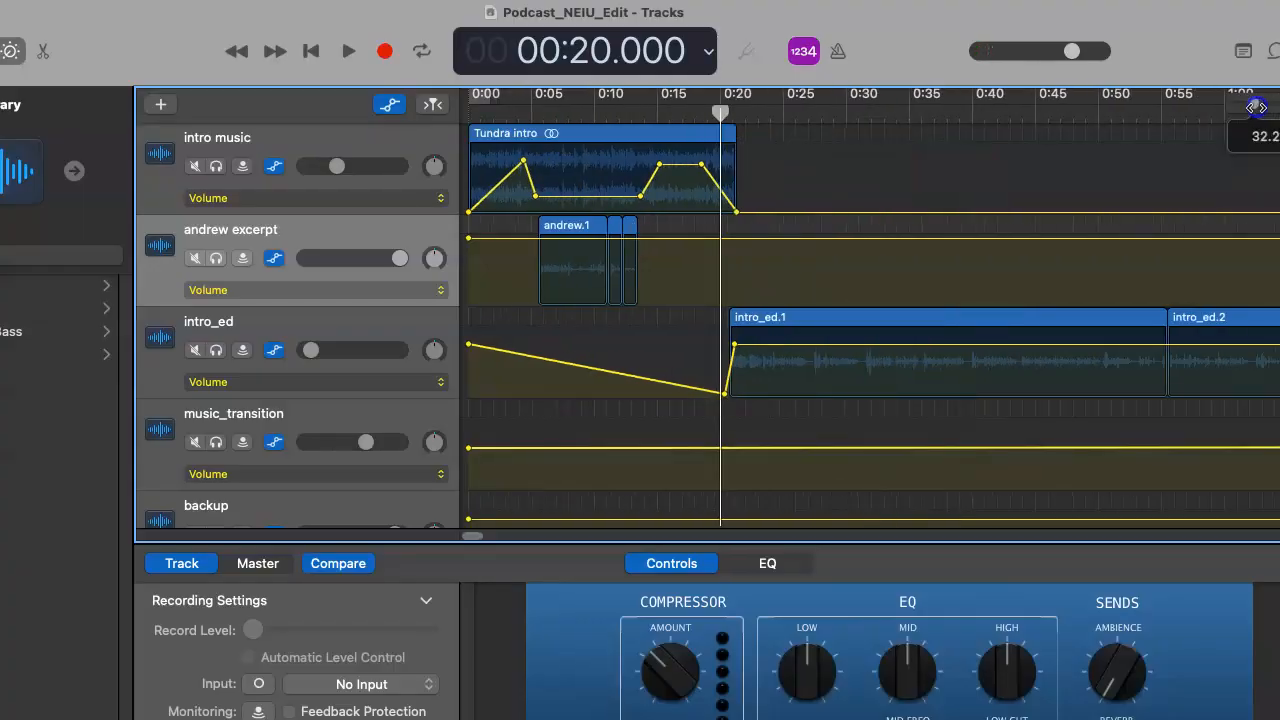
click(347, 51)
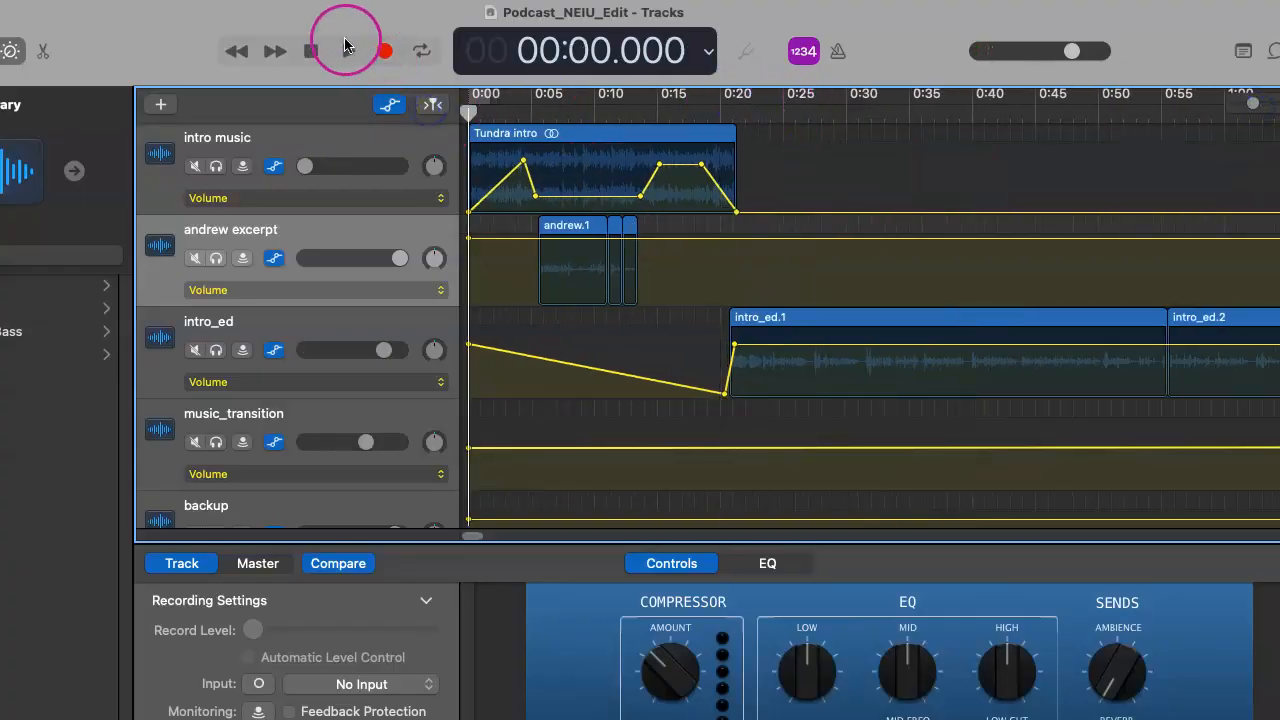
mouse_move(347, 48)
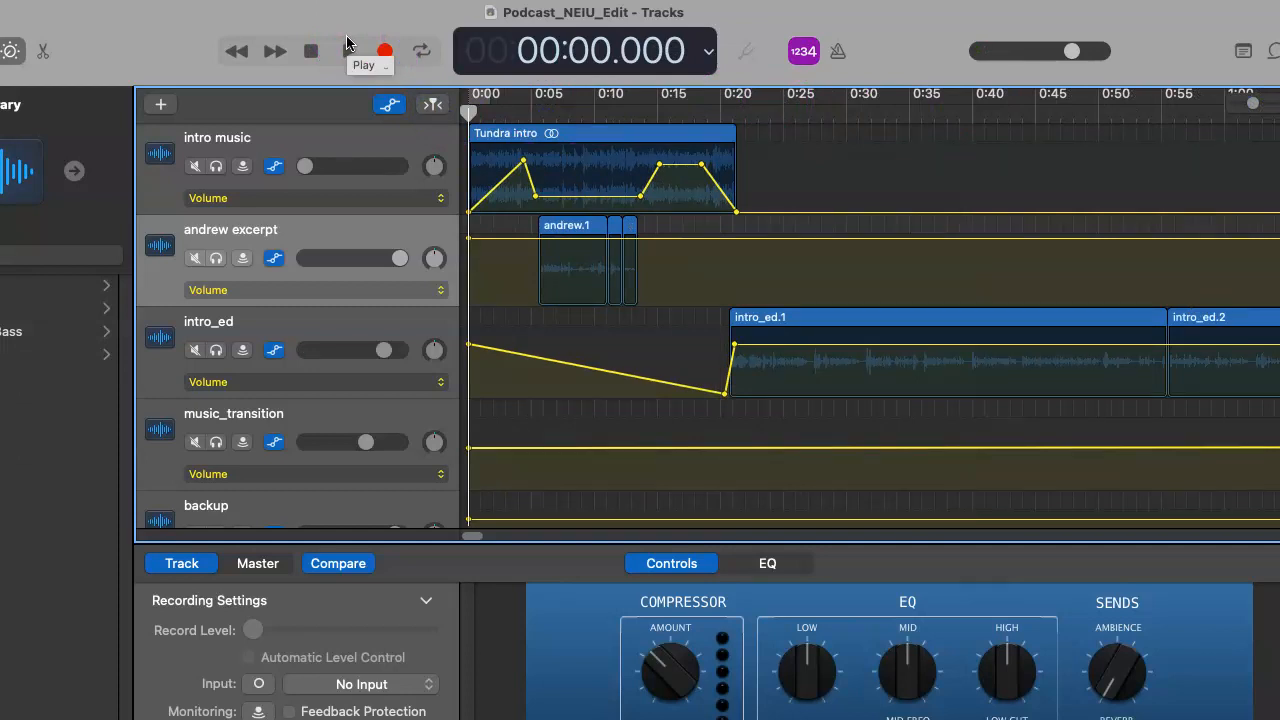
click(348, 51)
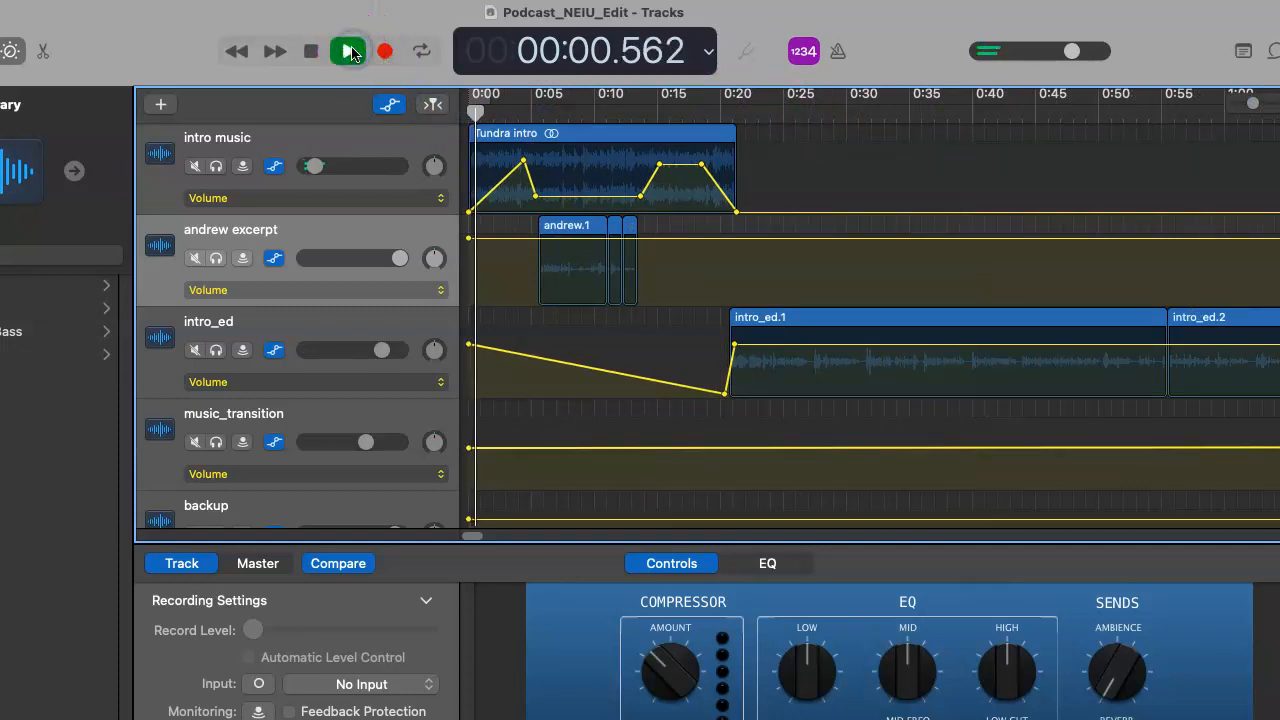
click(348, 51)
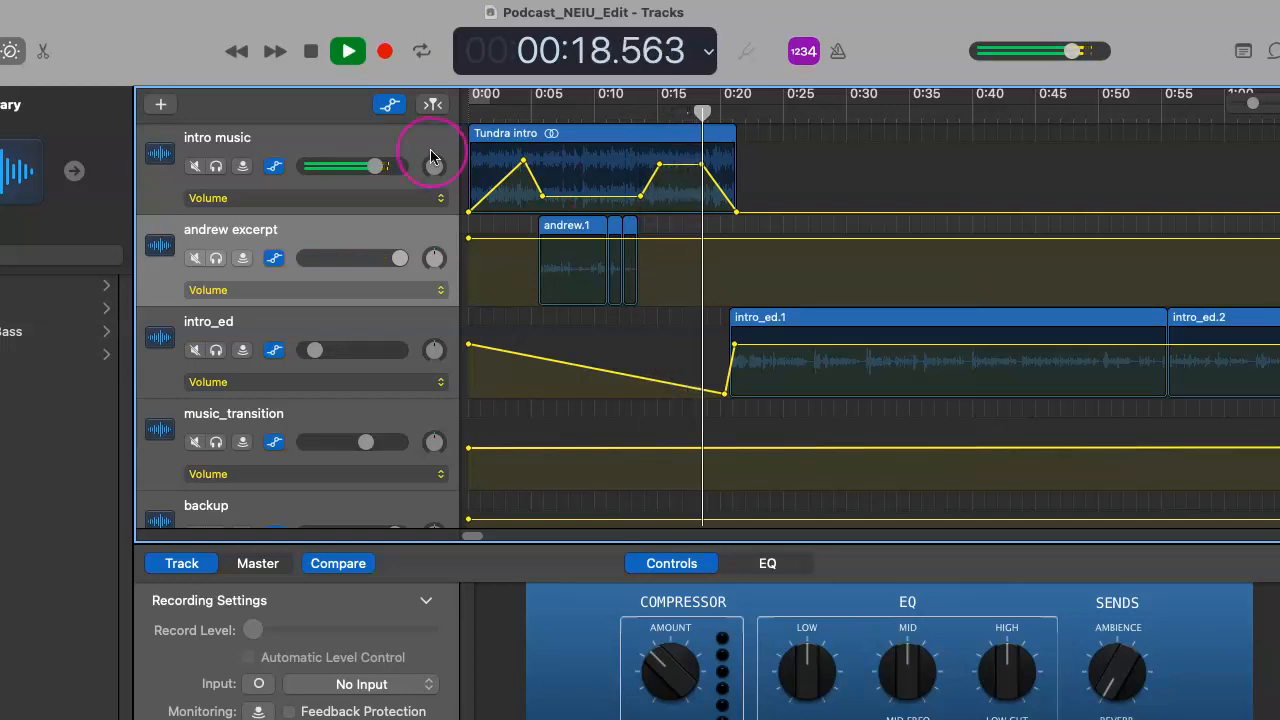
click(311, 51)
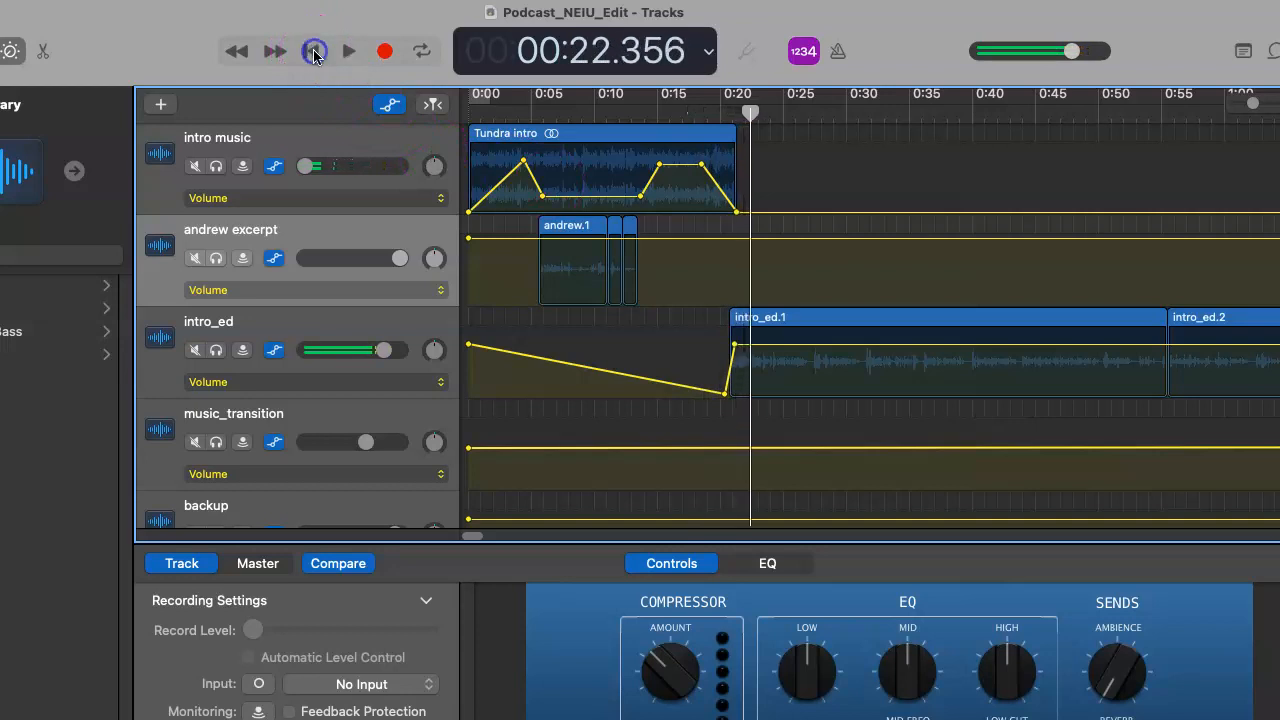
click(313, 51)
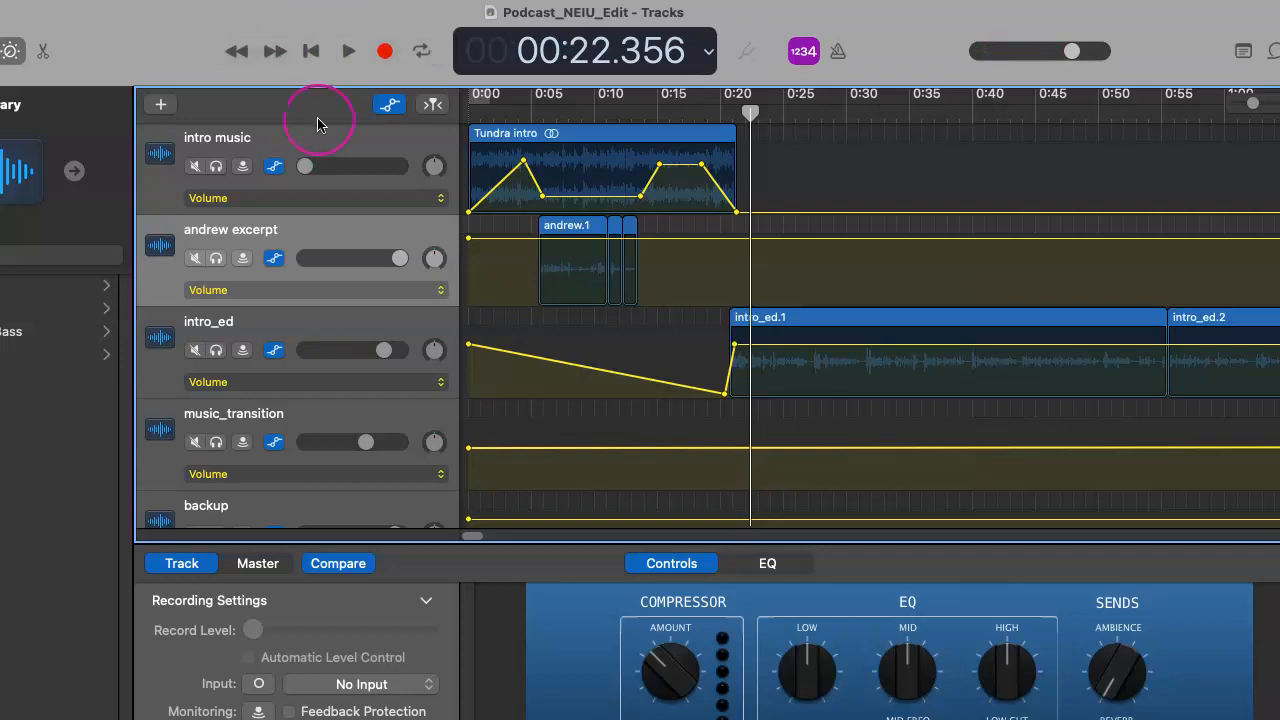
mouse_move(333, 140)
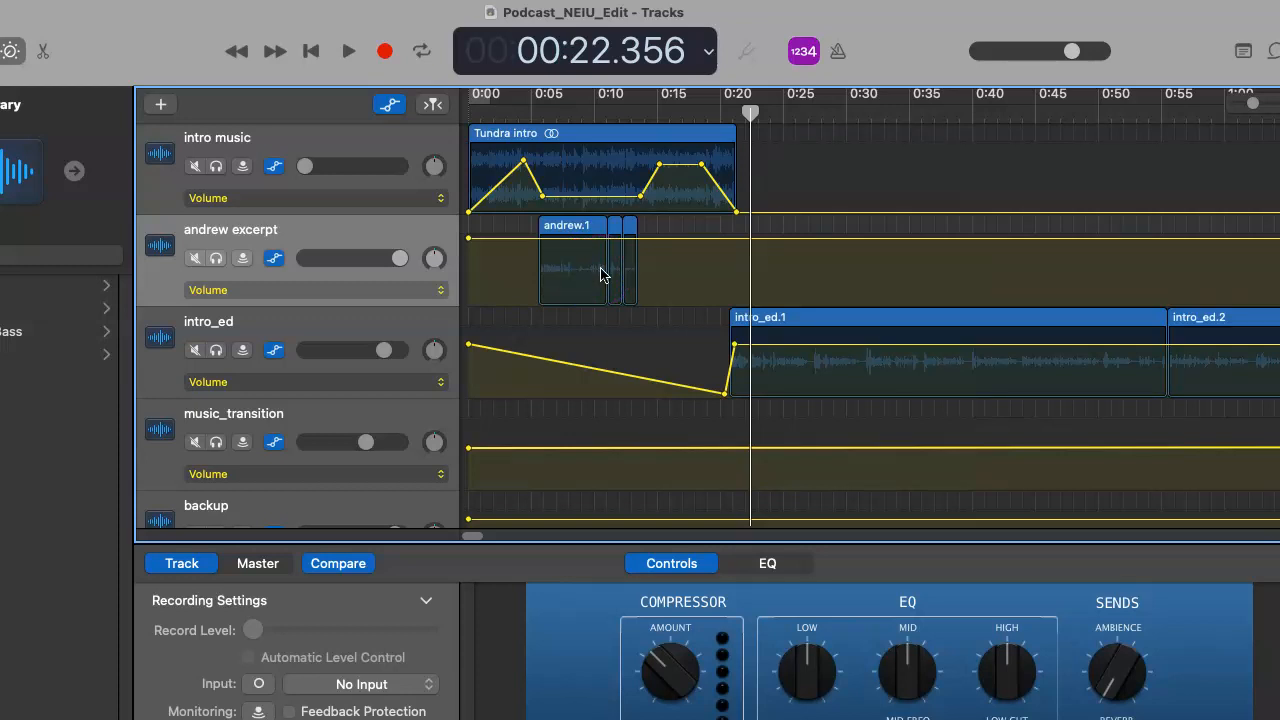
click(541, 262)
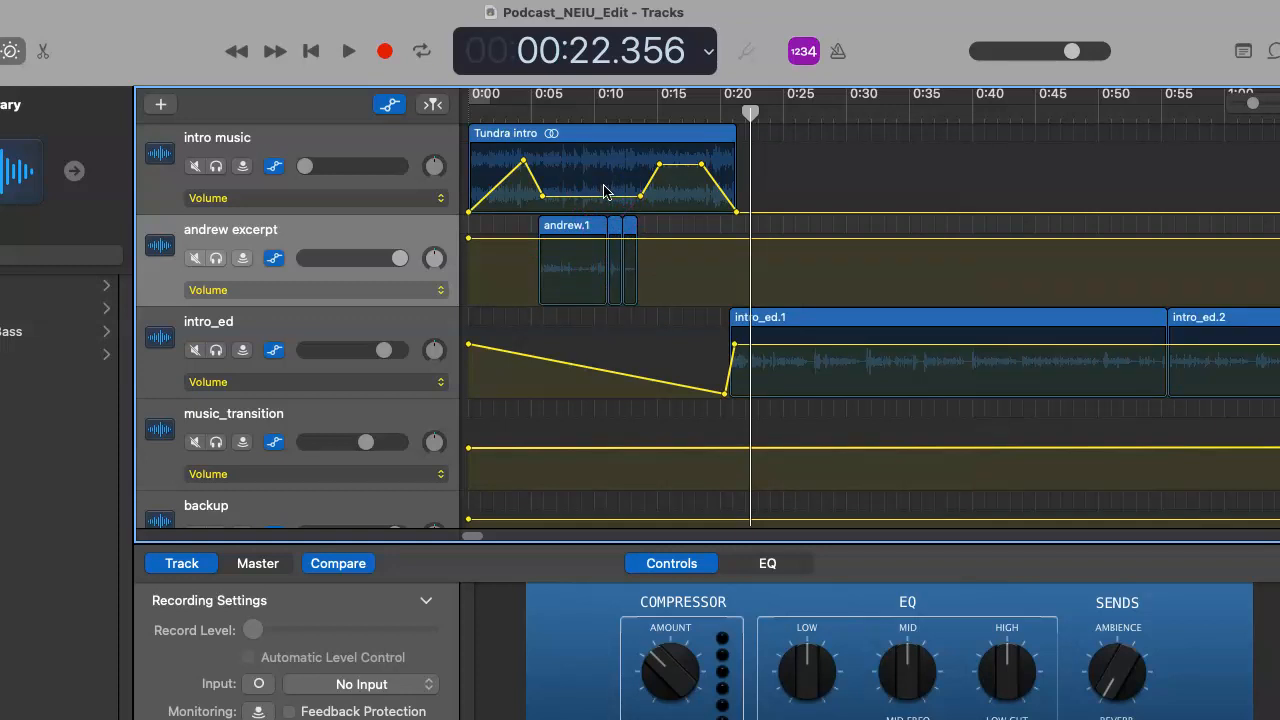
click(710, 192)
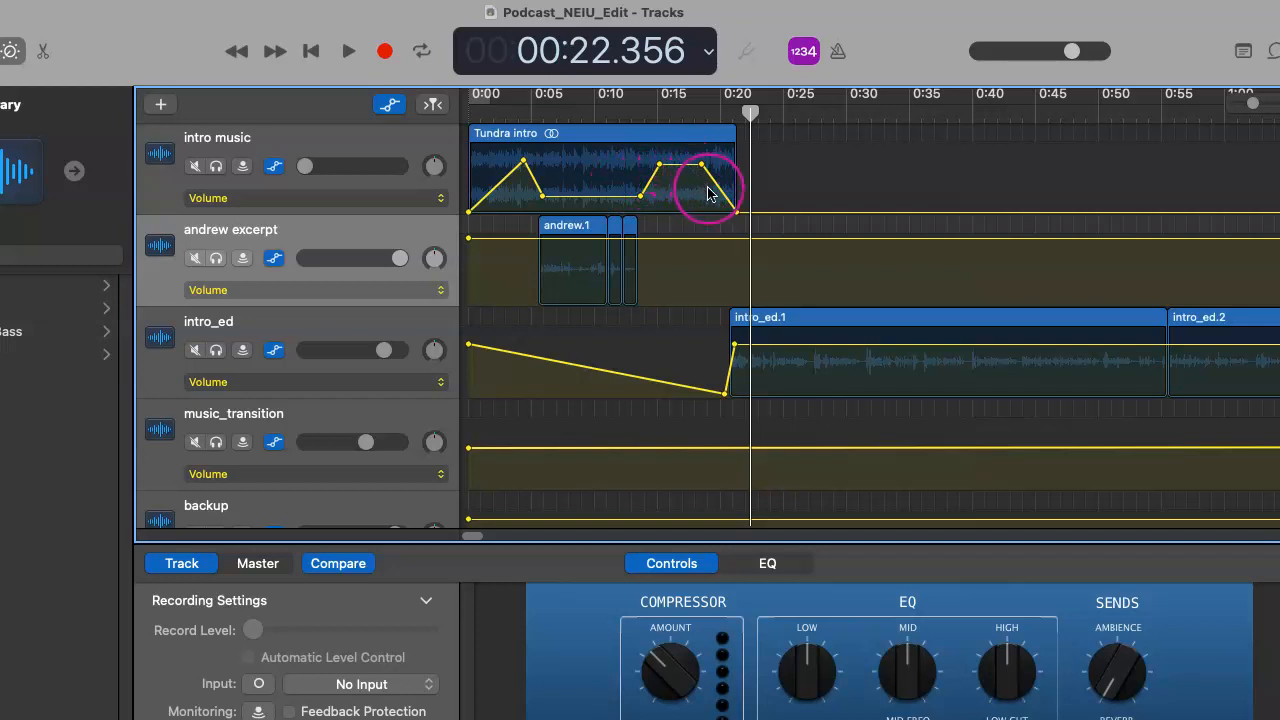
mouse_move(735, 222)
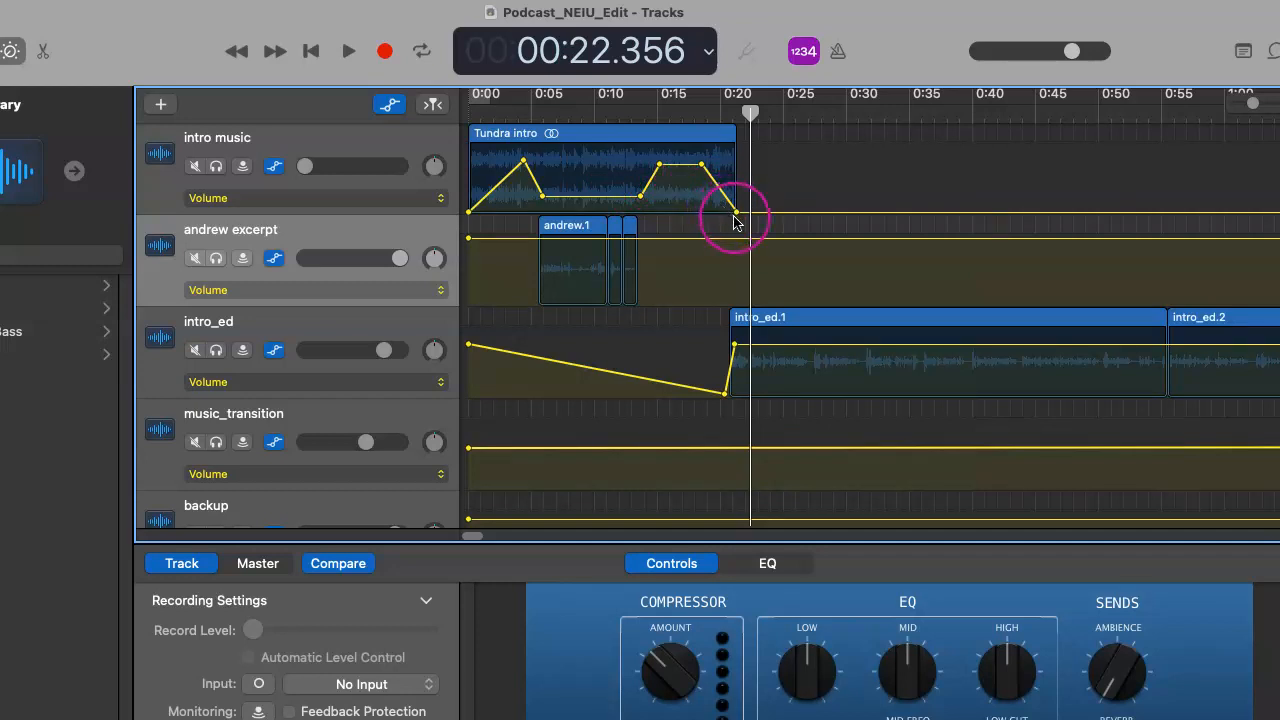